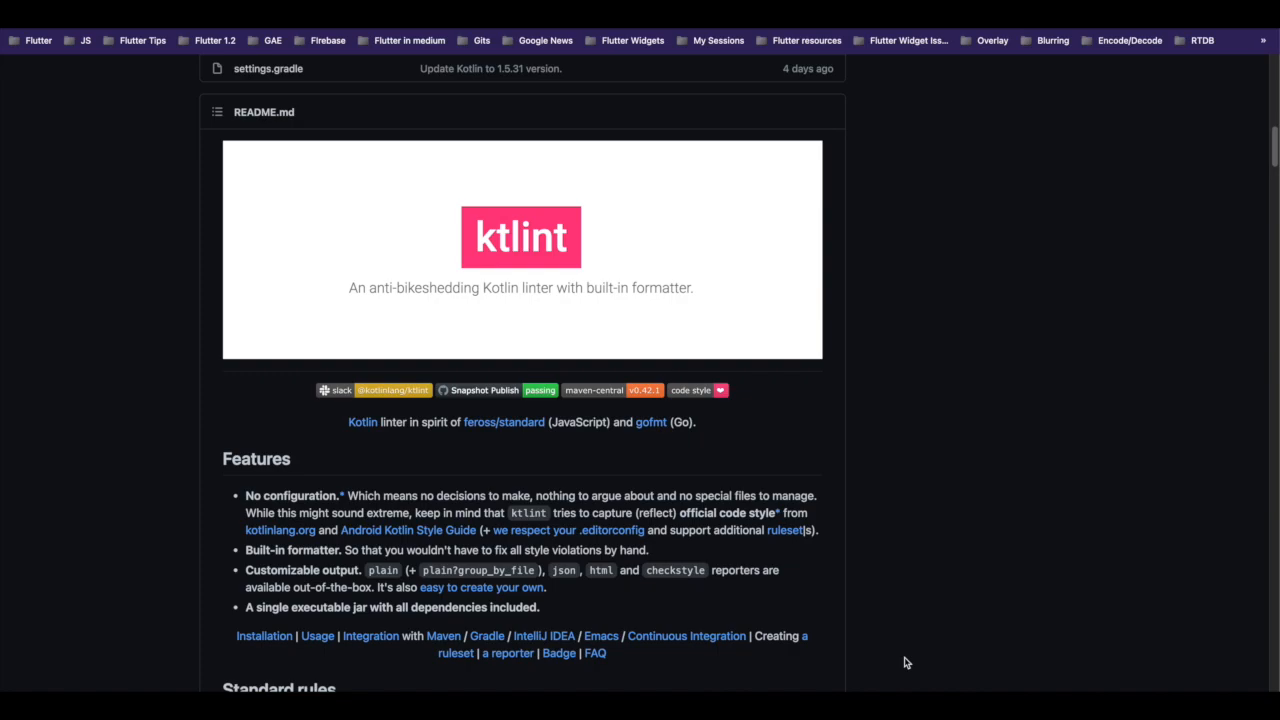
- Scroll down through the ktlint GitHub README before returning to Android Studio
{"action": "scroll", "scroll_direction": "down", "scroll_amount": 3}
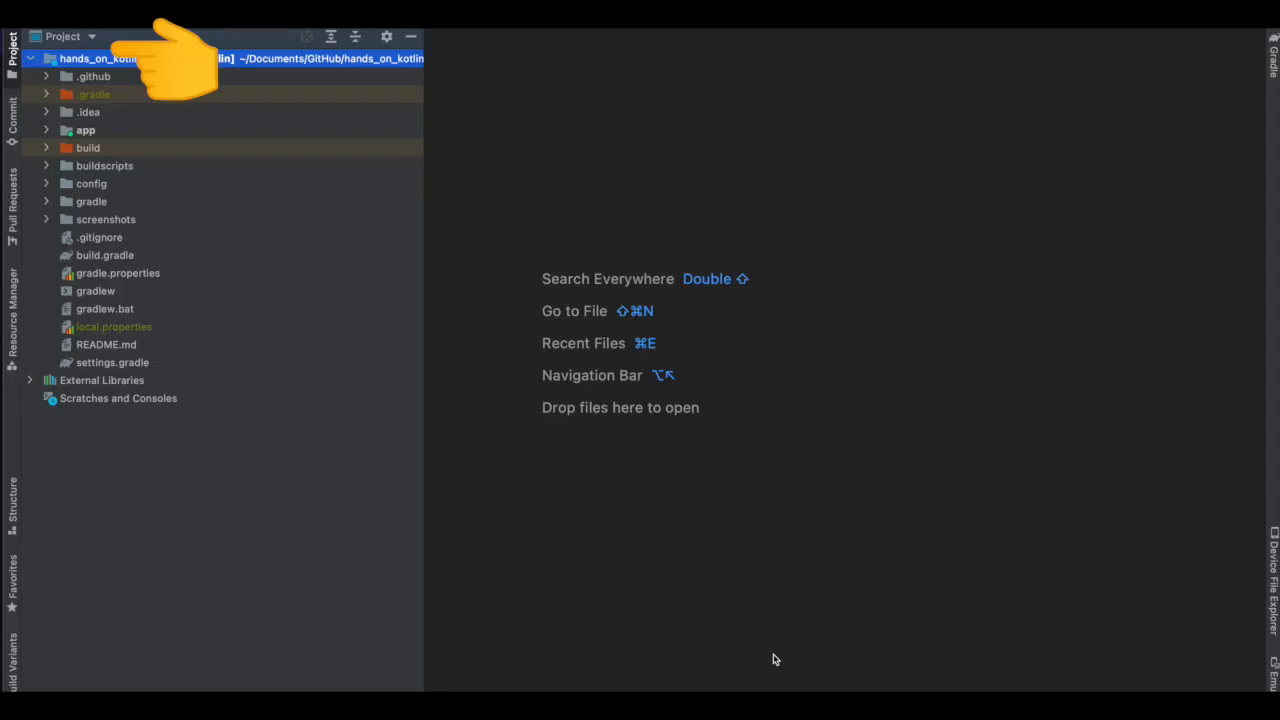
- Expand buildscripts in the Project view to list detekt.gradle and ktlint.gradle
{"action": "right_click", "coordinate": [96, 58]}
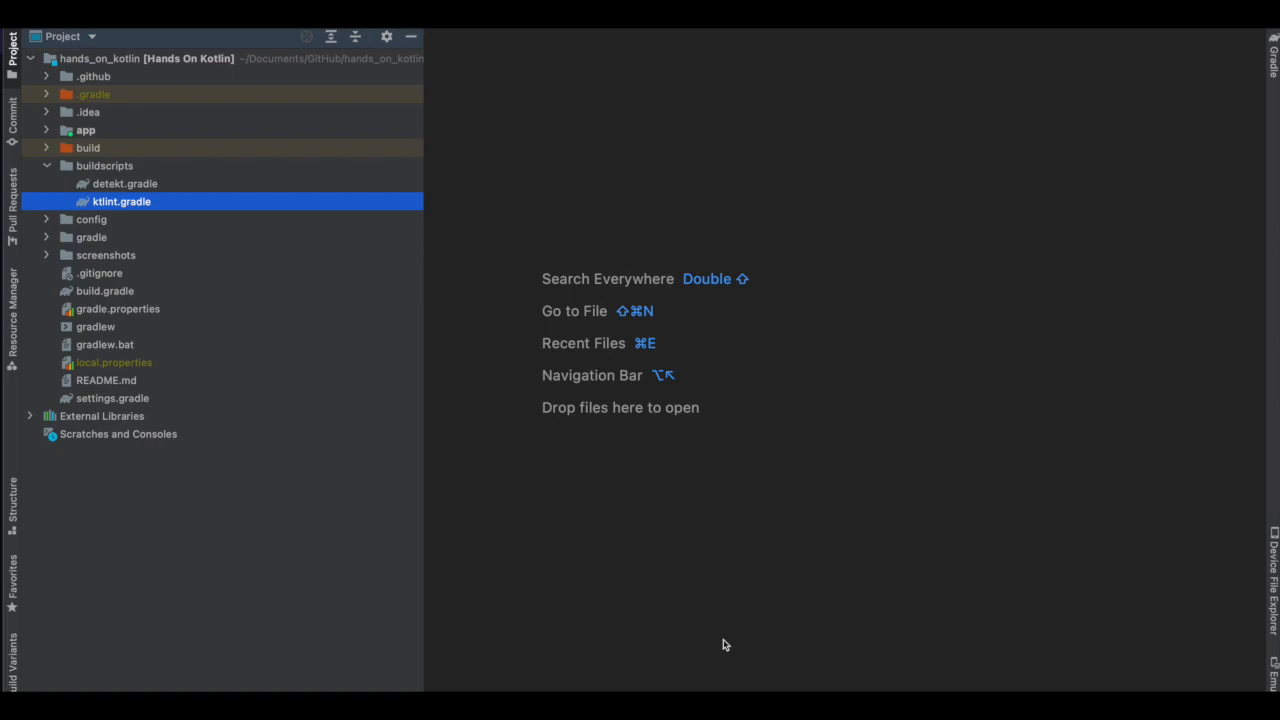
{"action": "mouse_move", "coordinate": [352, 328]}
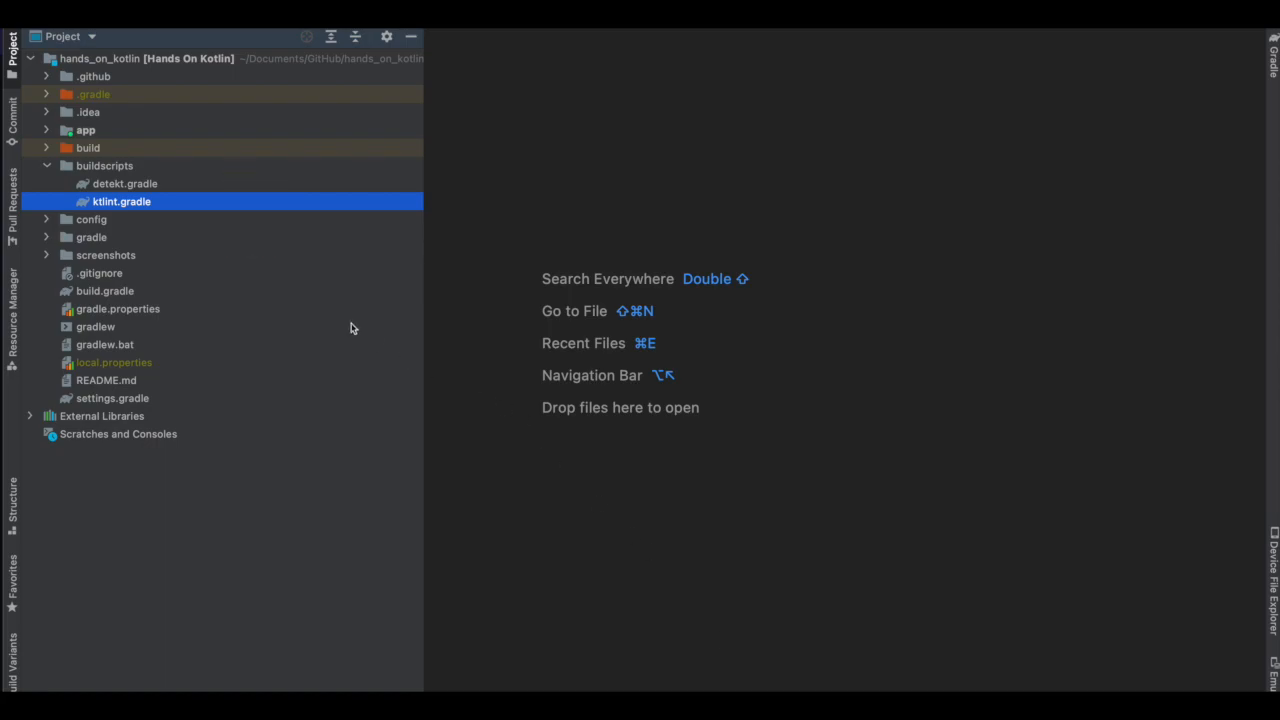
{"action": "double_click", "coordinate": [120, 200]}
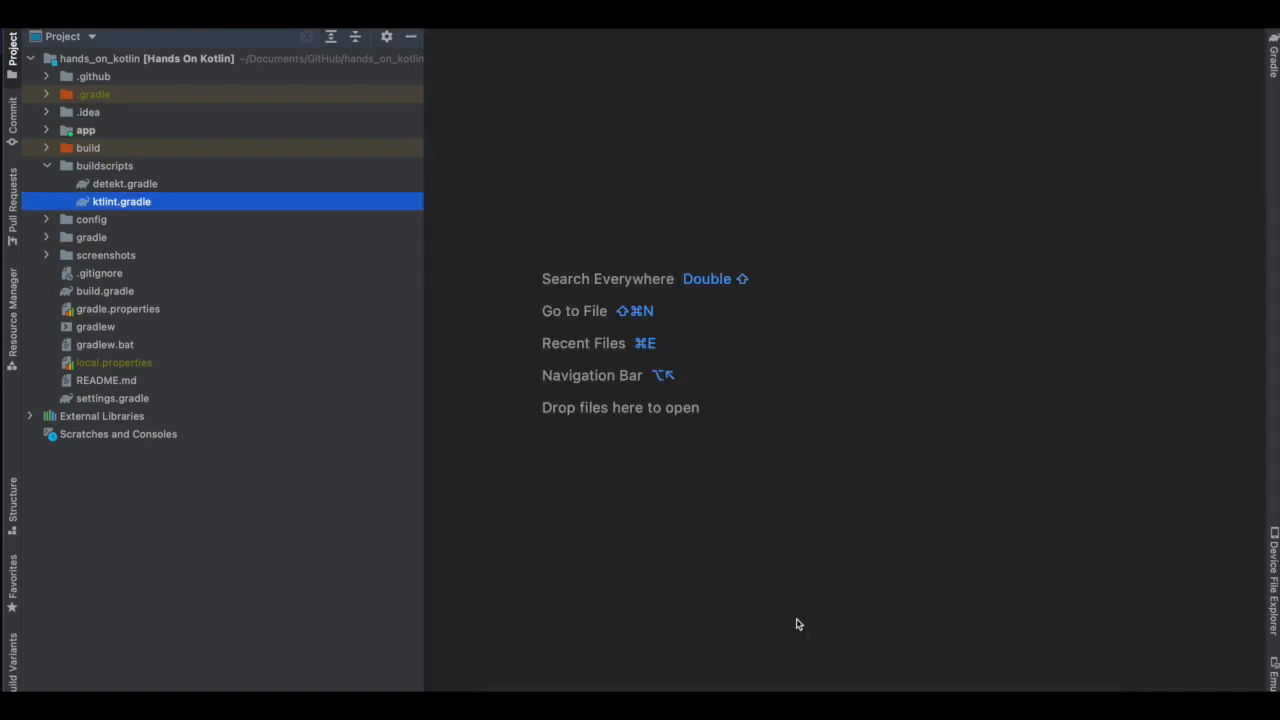
{"action": "mouse_move", "coordinate": [156, 218]}
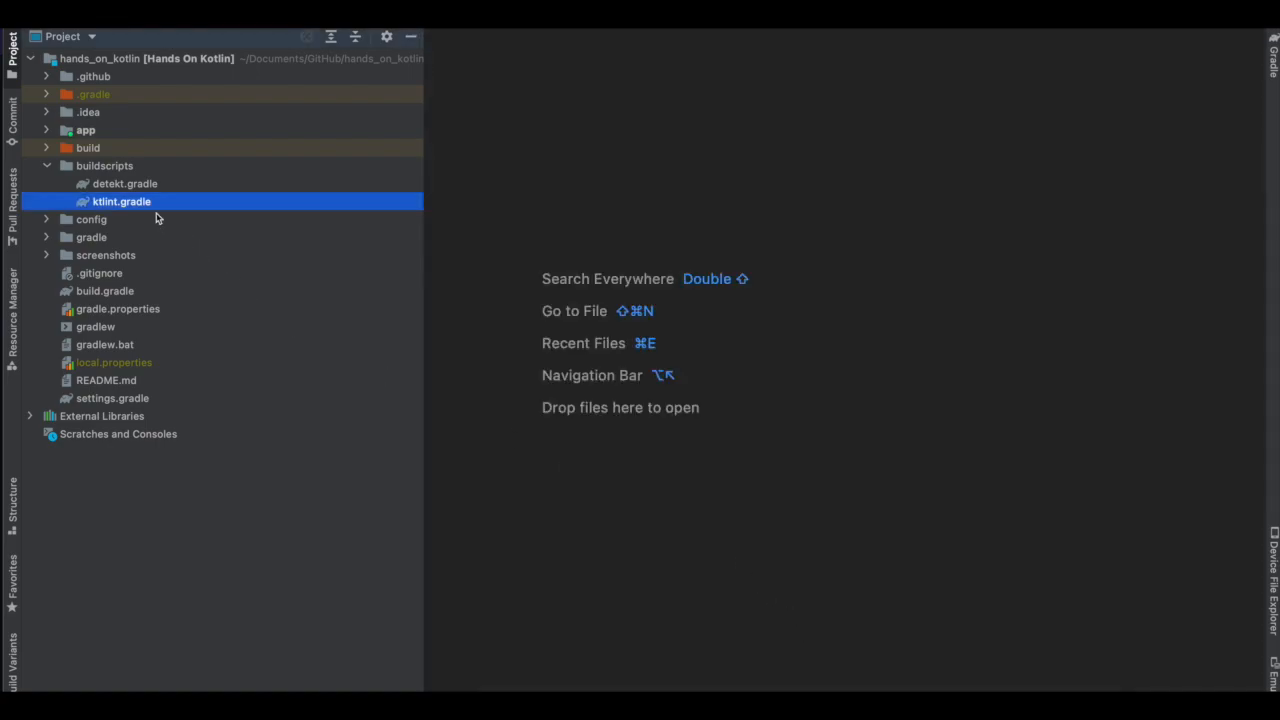
{"action": "double_click", "coordinate": [120, 200]}
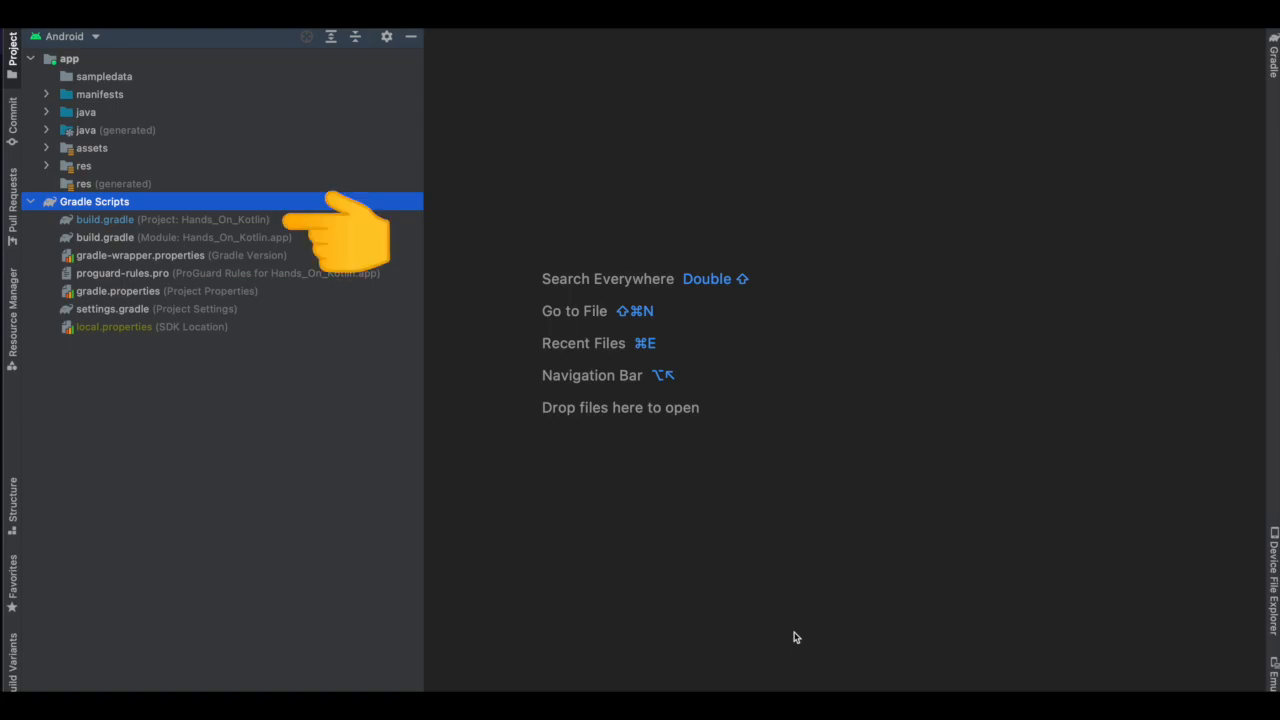
- Show the project-level build.gradle with the ktlint plugin classpath and subprojects apply
{"action": "double_click", "coordinate": [104, 218]}
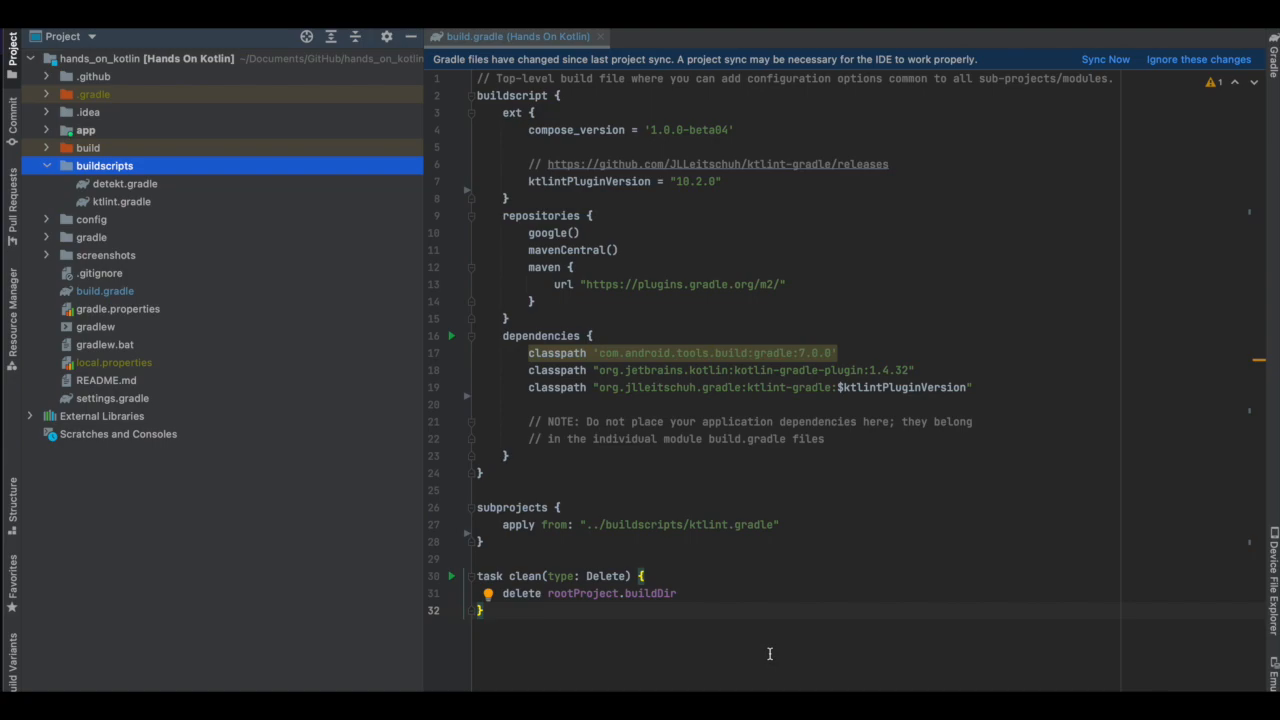
{"action": "mouse_move", "coordinate": [796, 610]}
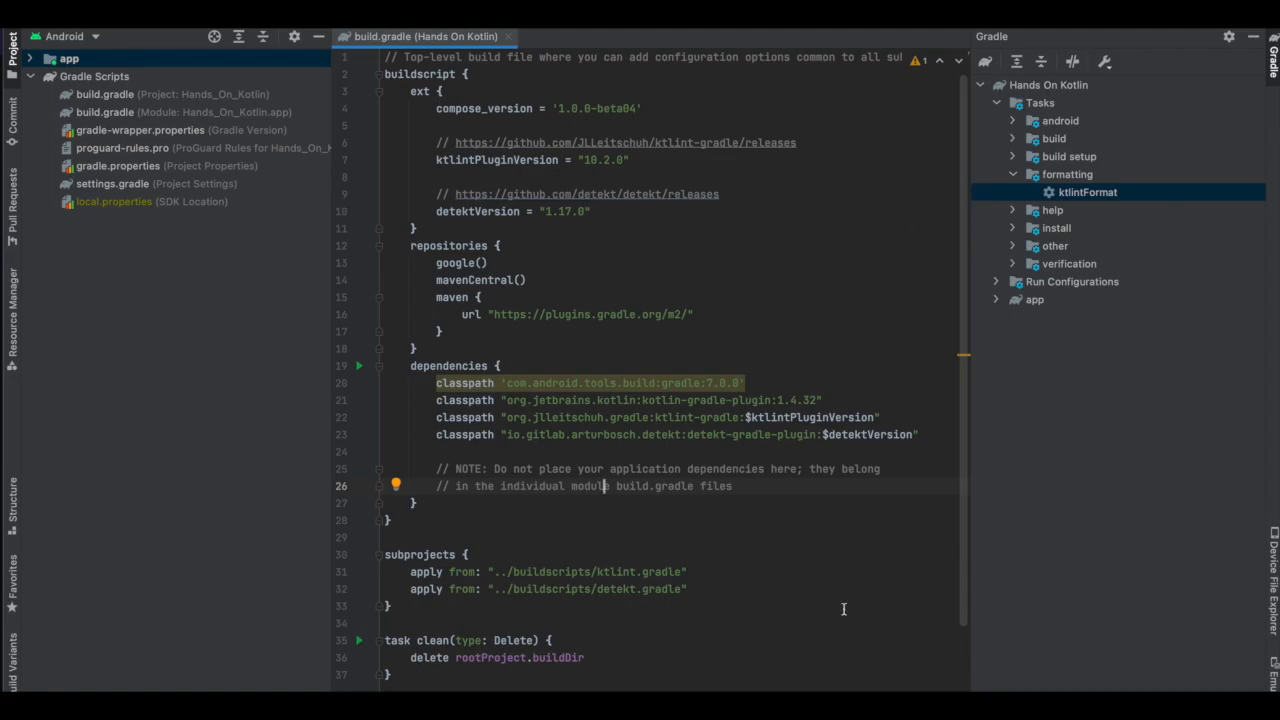
- Run ktlintFormat and view the failing ktlintMainSourceSetFormat.txt violations report
{"action": "double_click", "coordinate": [1088, 192]}
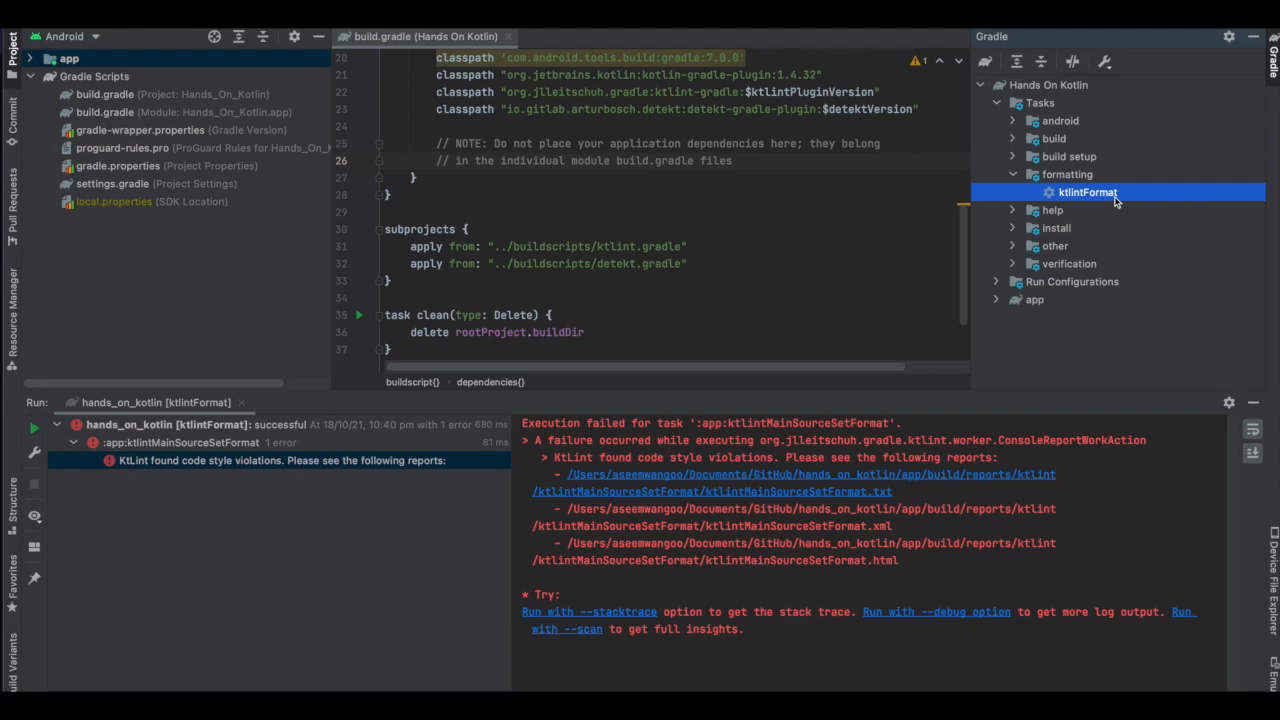
{"action": "mouse_move", "coordinate": [976, 430]}
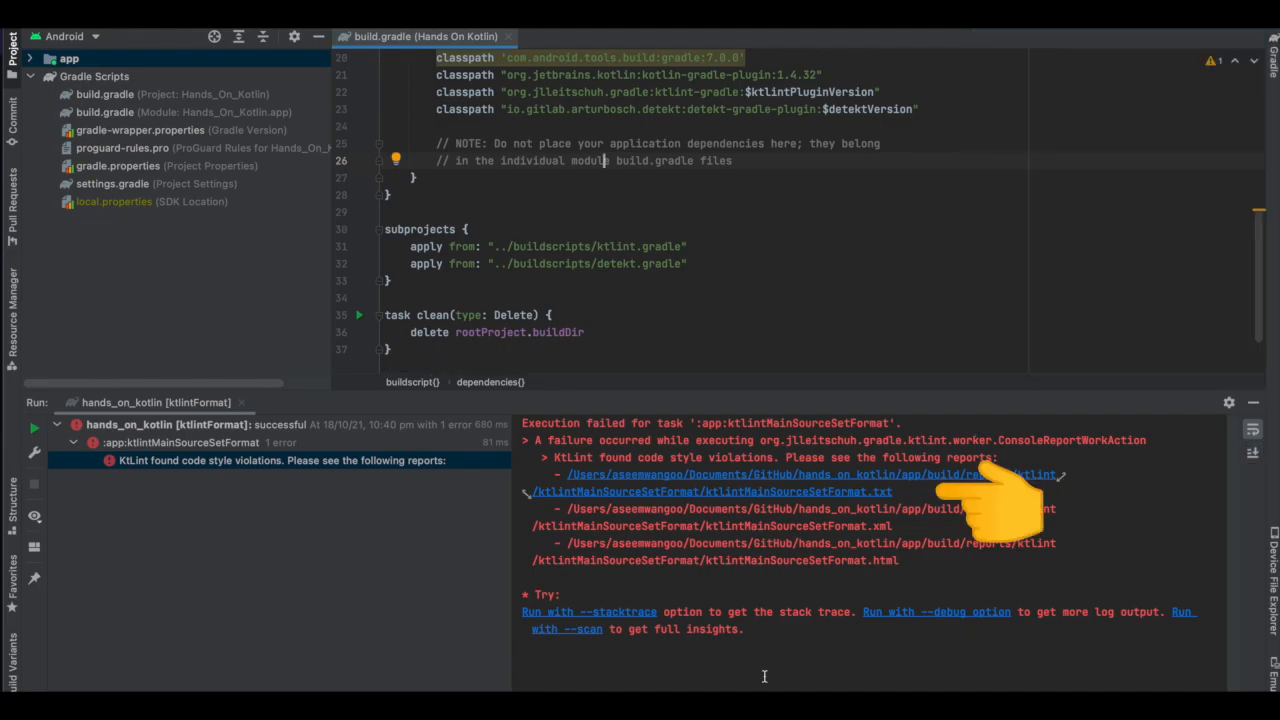
{"action": "mouse_move", "coordinate": [990, 510]}
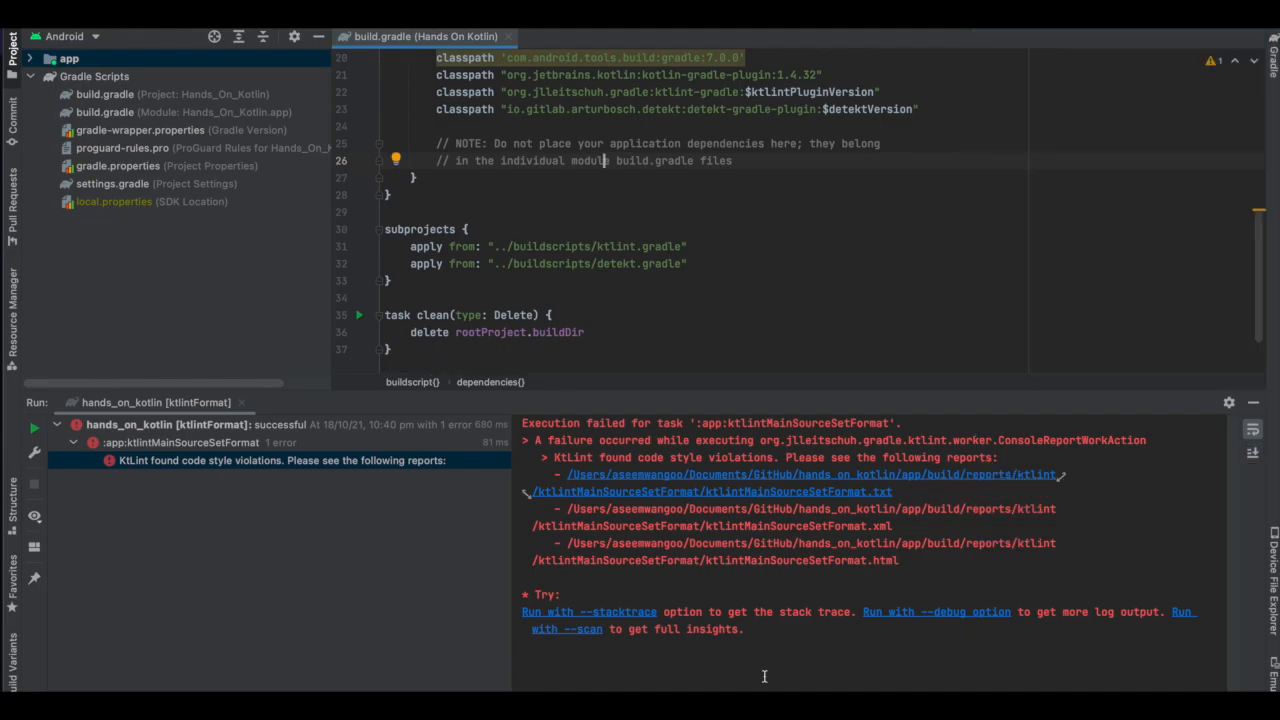
{"action": "left_click", "coordinate": [712, 492]}
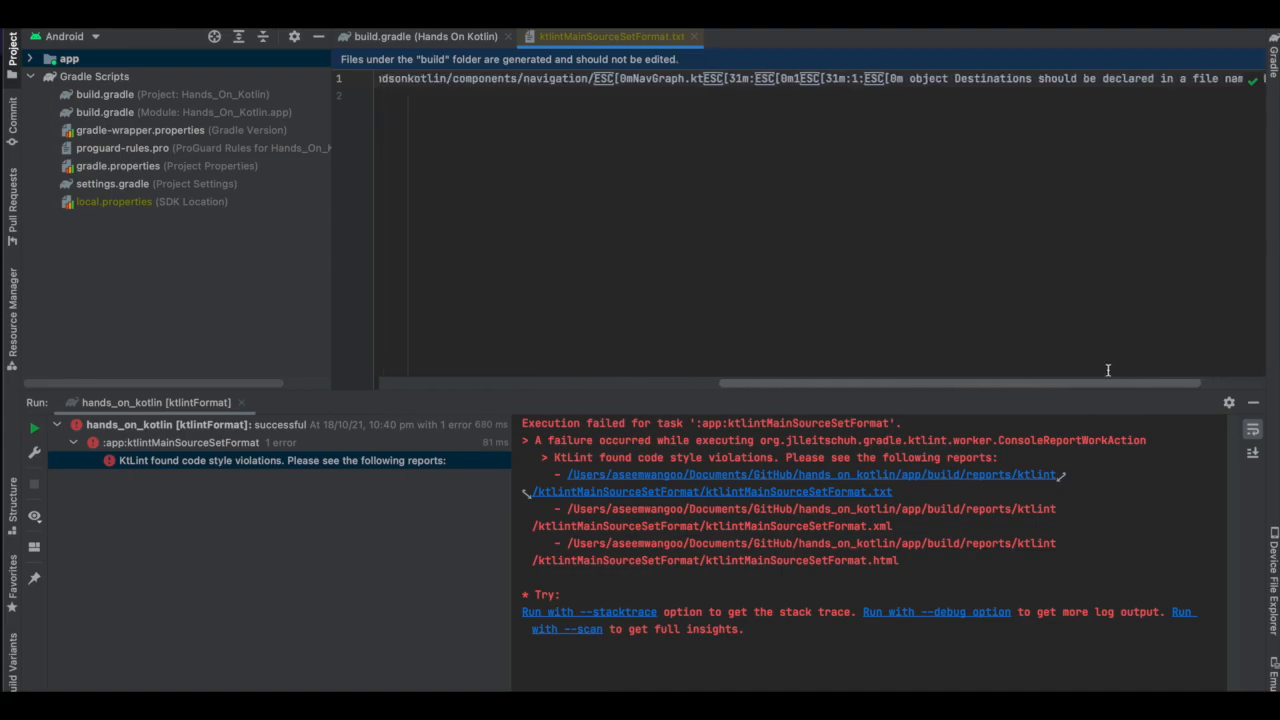
- Close the report and show BackUpBtn.kt with its BackupButton composable
{"action": "left_click", "coordinate": [424, 36]}
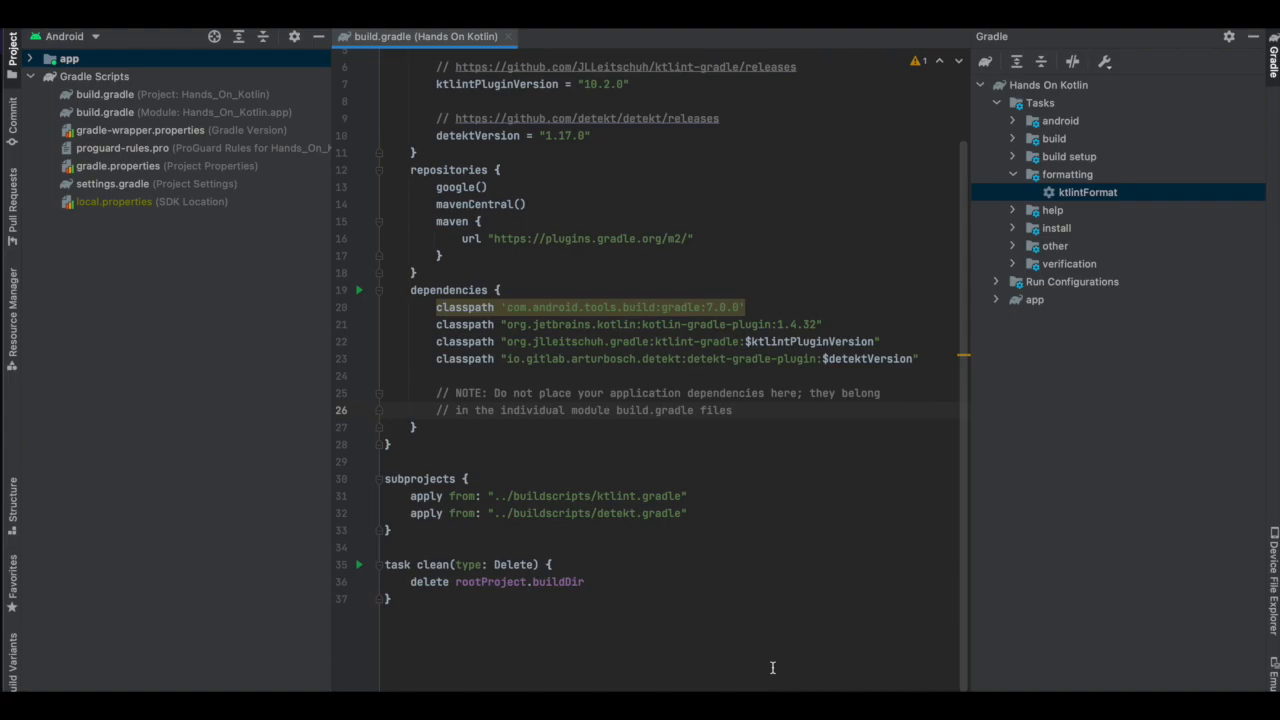
{"action": "double_click", "coordinate": [1088, 192]}
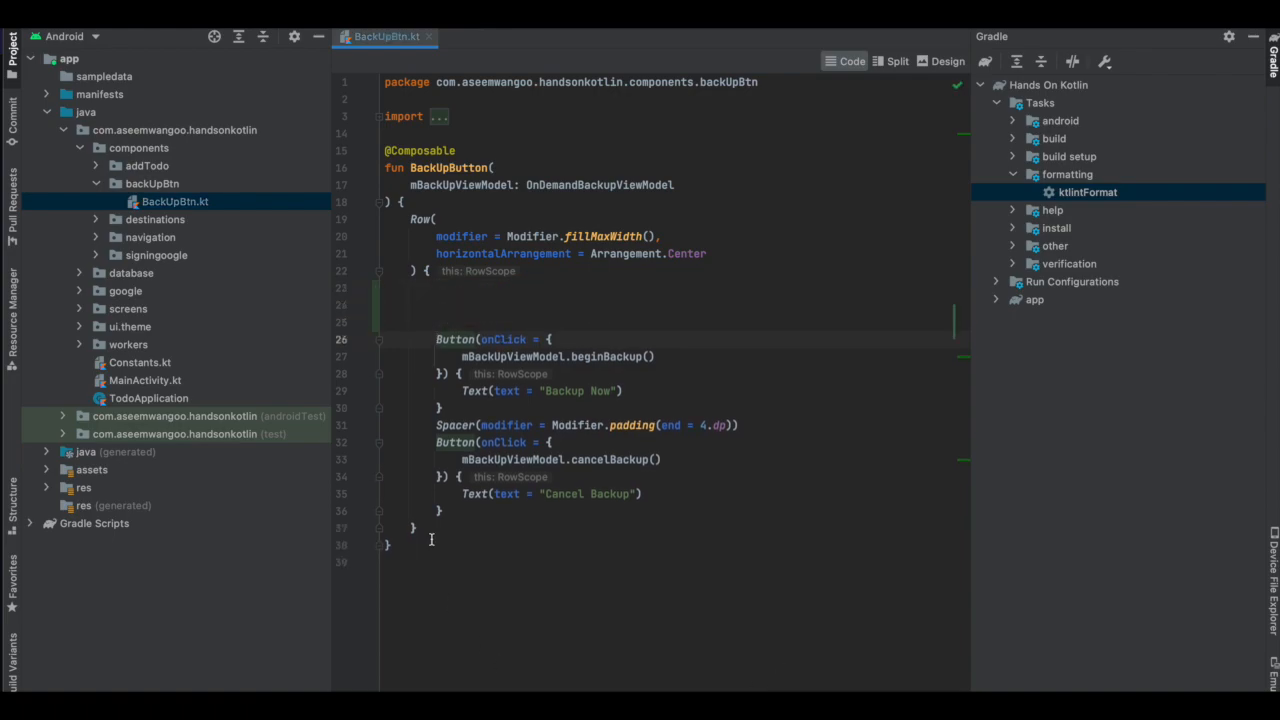
- Add blank lines near the end of BackUpBtn.kt and rerun ktlintFormat
{"action": "key", "text": "Enter"}
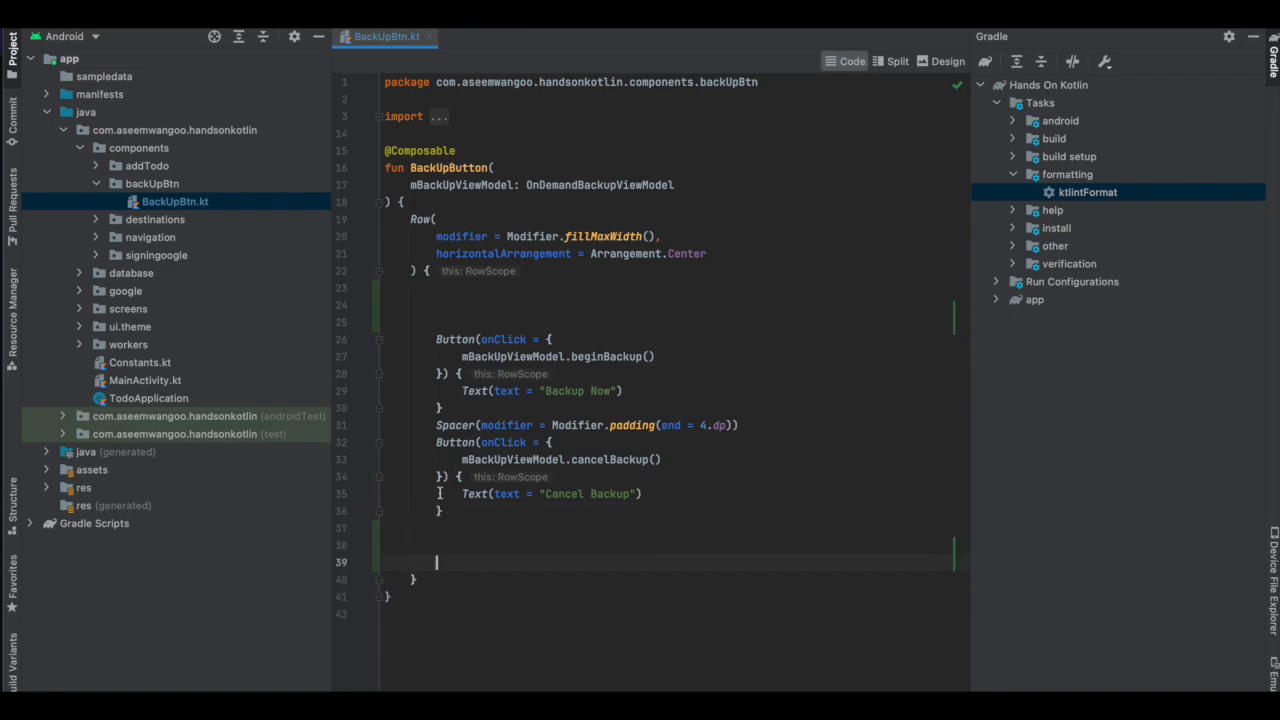
{"action": "mouse_move", "coordinate": [1064, 198]}
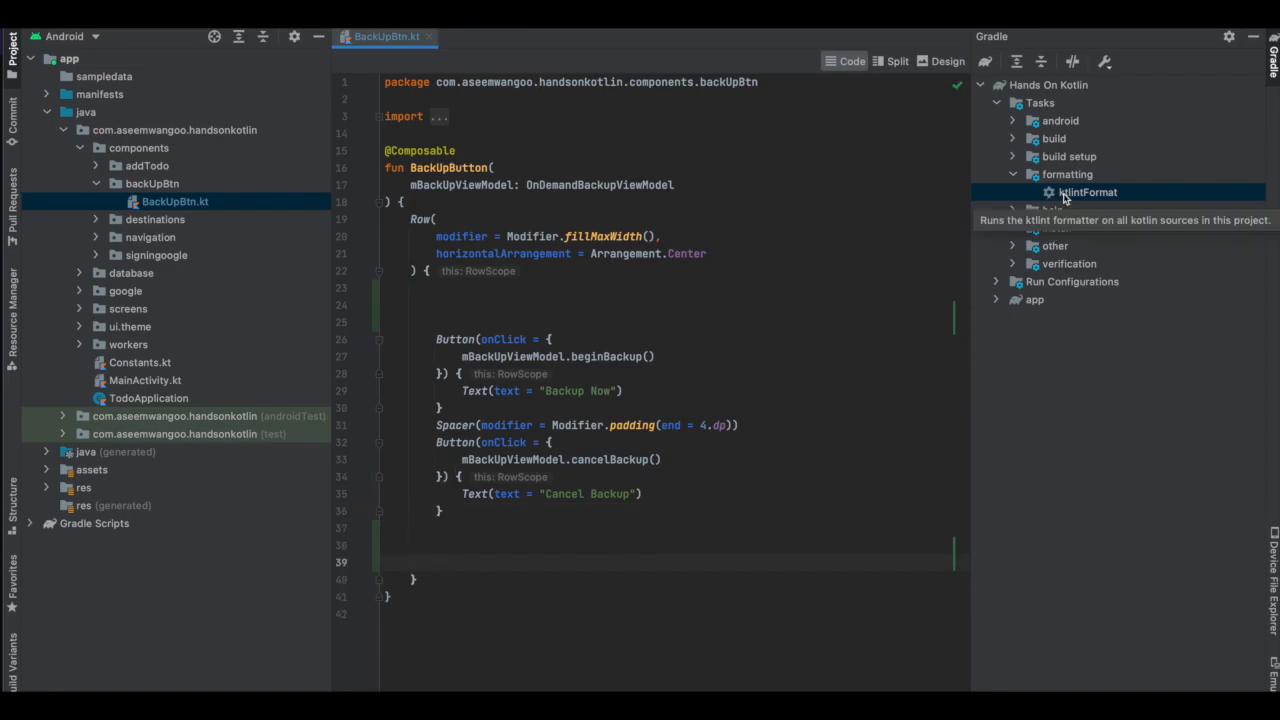
{"action": "double_click", "coordinate": [1088, 192]}
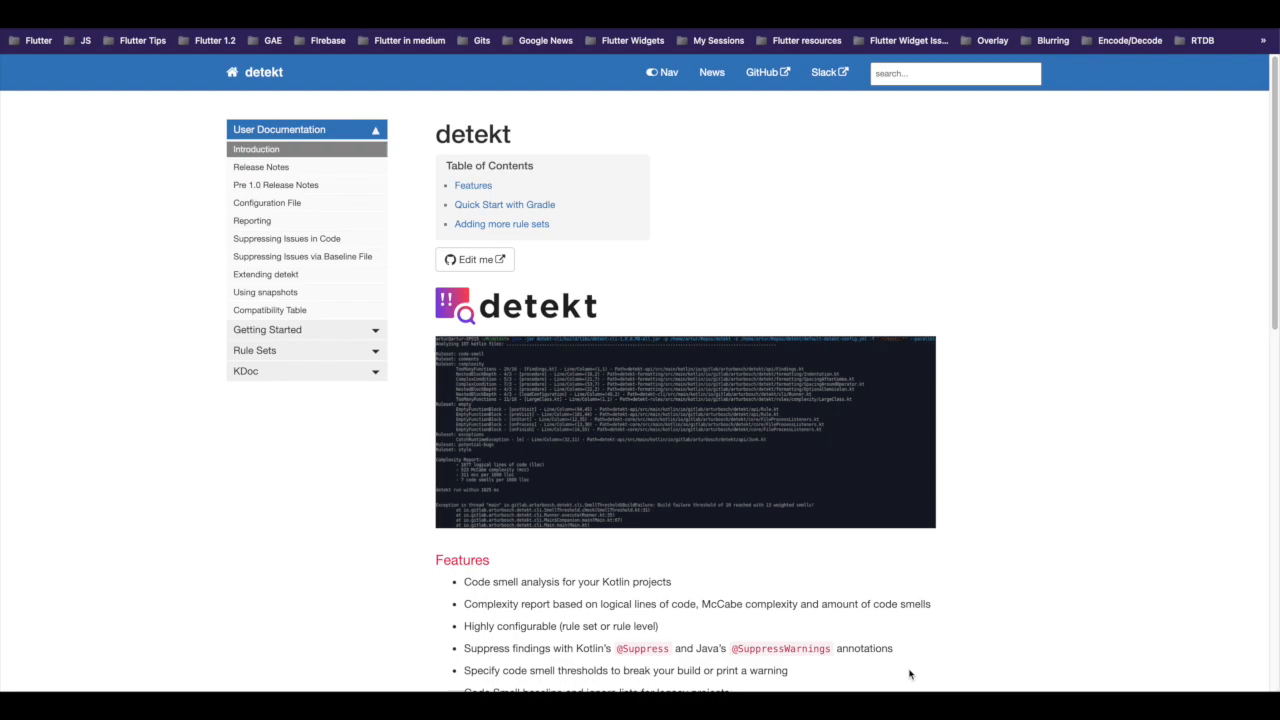
- Scroll the detekt docs Introduction past Features to Quick Start with Gradle
{"action": "scroll", "scroll_direction": "down", "scroll_amount": 3}
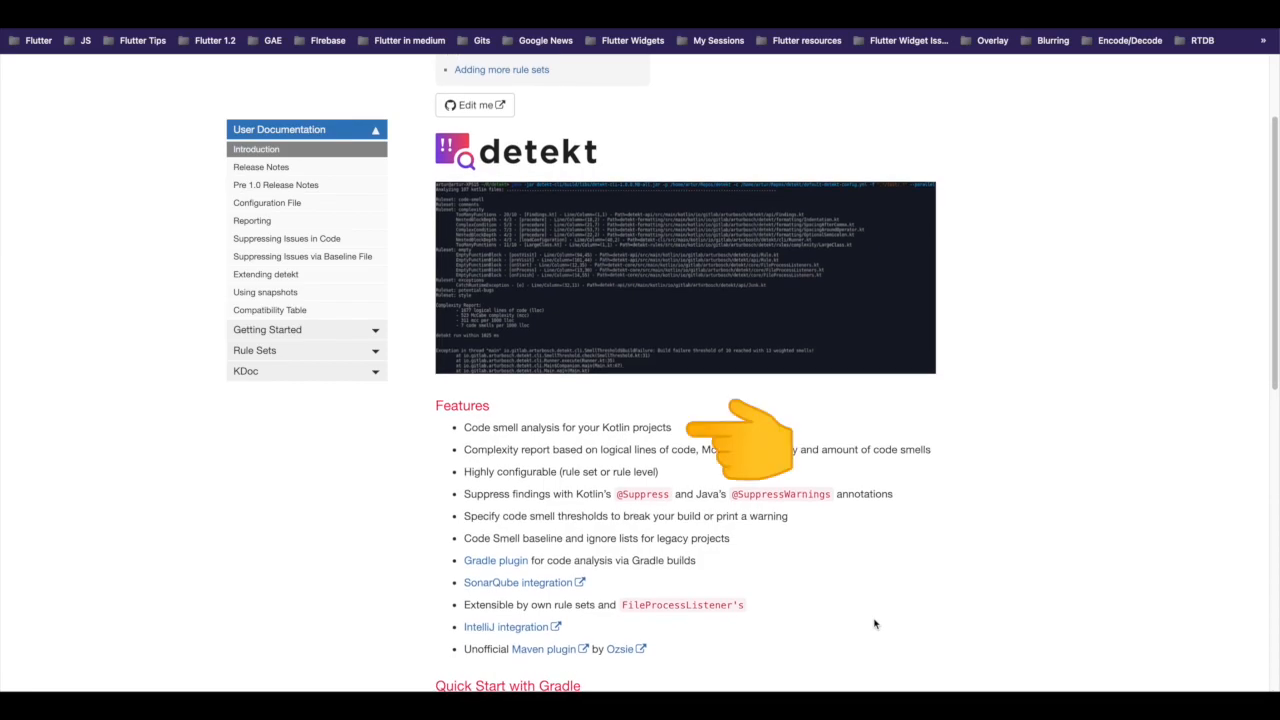
{"action": "scroll", "scroll_direction": "down", "scroll_amount": 3}
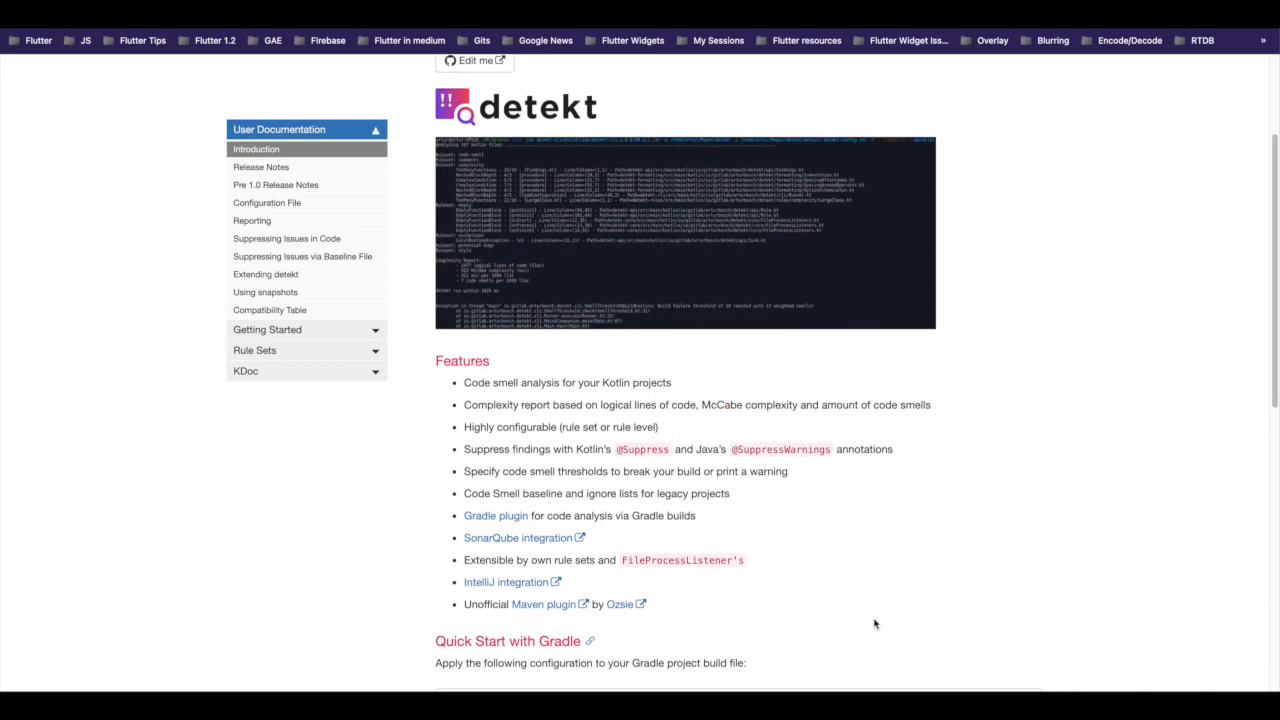
{"action": "scroll", "scroll_direction": "down", "scroll_amount": 3}
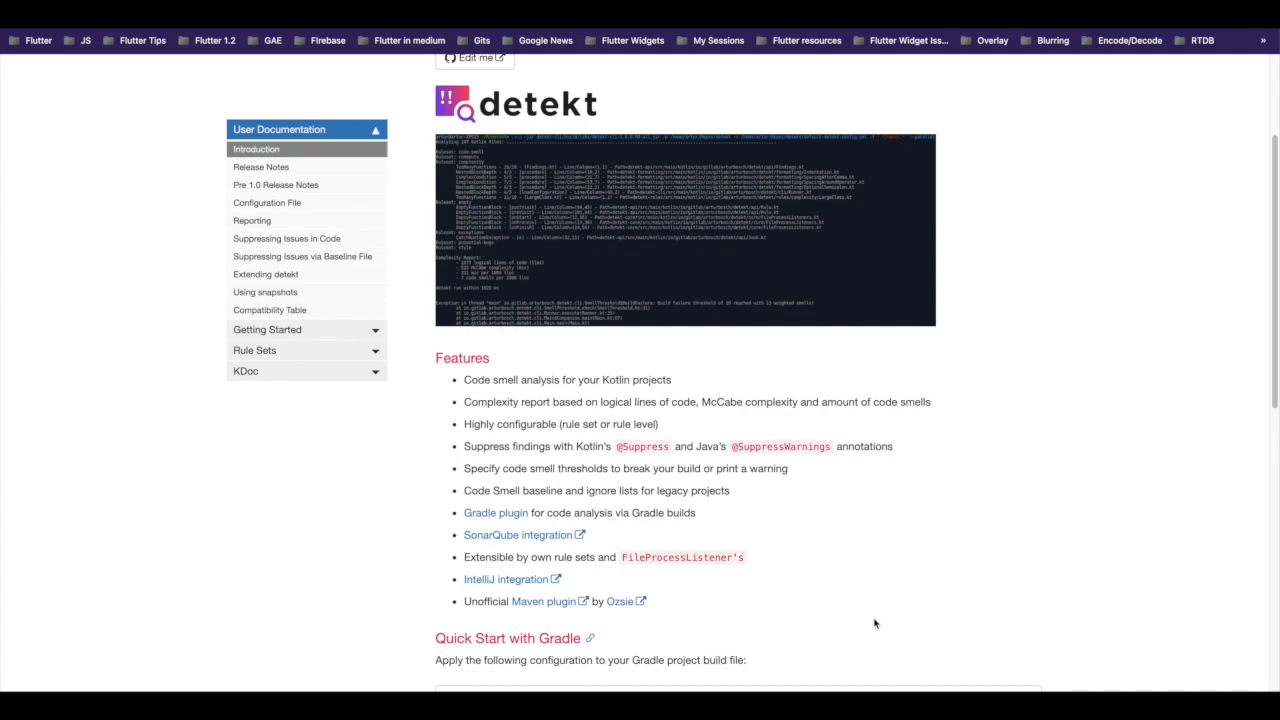
{"action": "scroll", "scroll_direction": "down", "scroll_amount": 3}
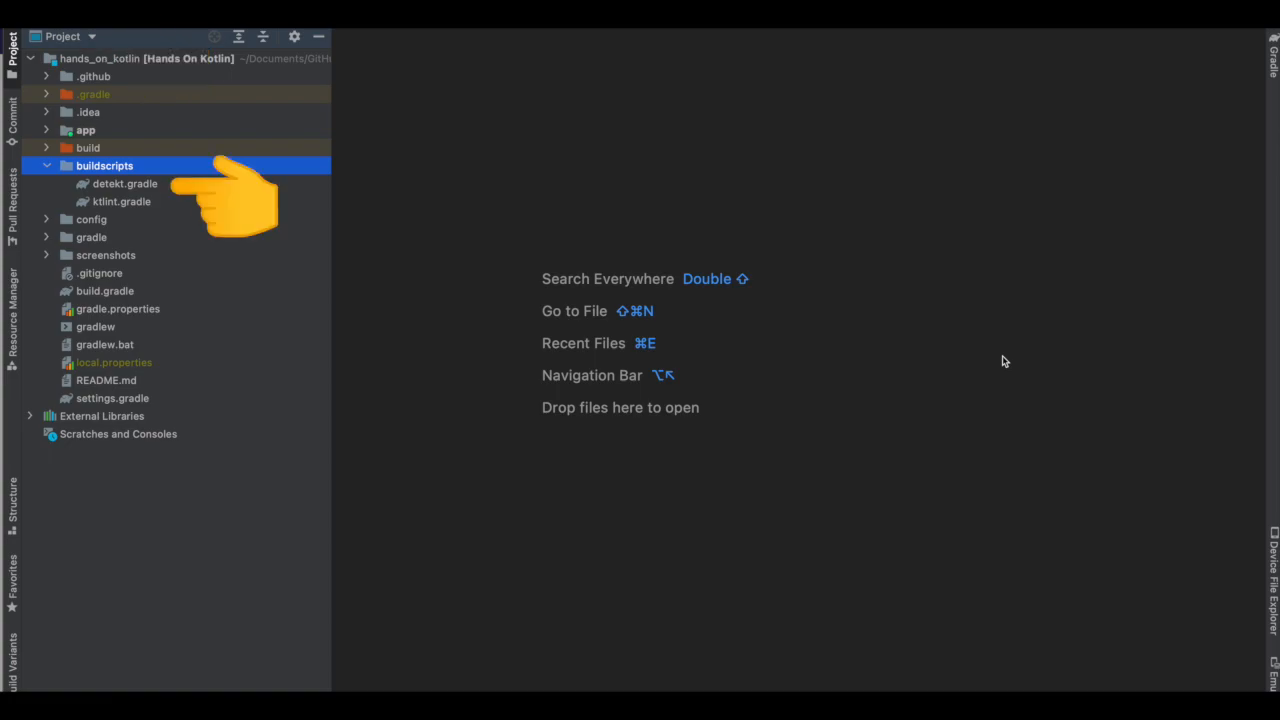
- Show buildscripts/detekt.gradle and the build.gradle declaring detektVersion 1.17.0
{"action": "double_click", "coordinate": [124, 184]}
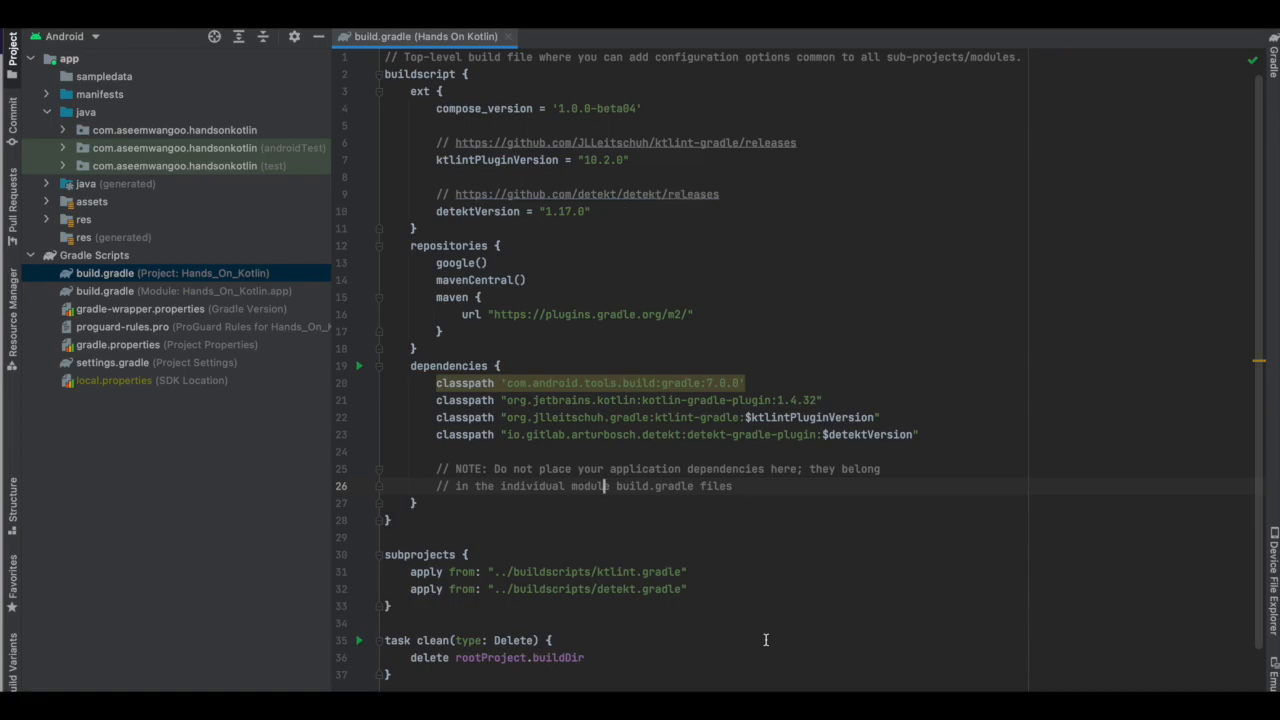
- Scroll build.gradle and reach the verification group in the Gradle tool window
{"action": "scroll", "scroll_direction": "down", "scroll_amount": 3}
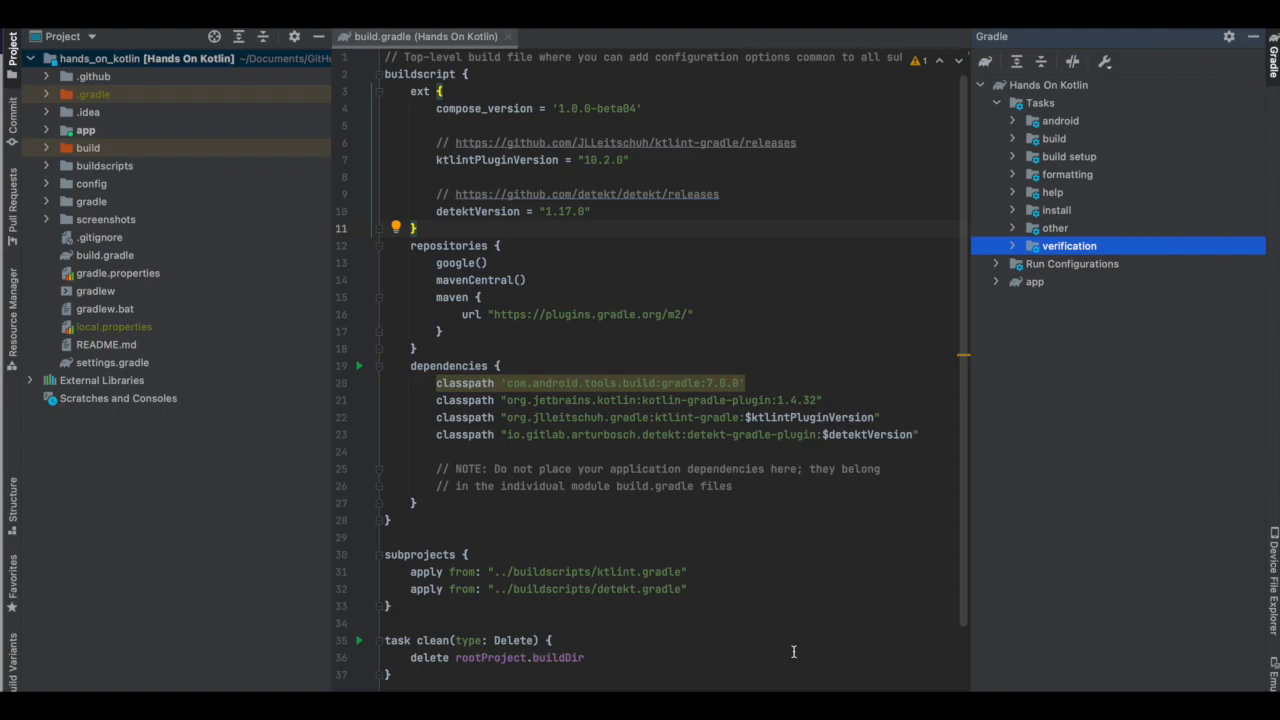
- Run detektGenerateConfig and view the generated config/detekt/detekt.yml in the editor
{"action": "left_click", "coordinate": [1012, 246]}
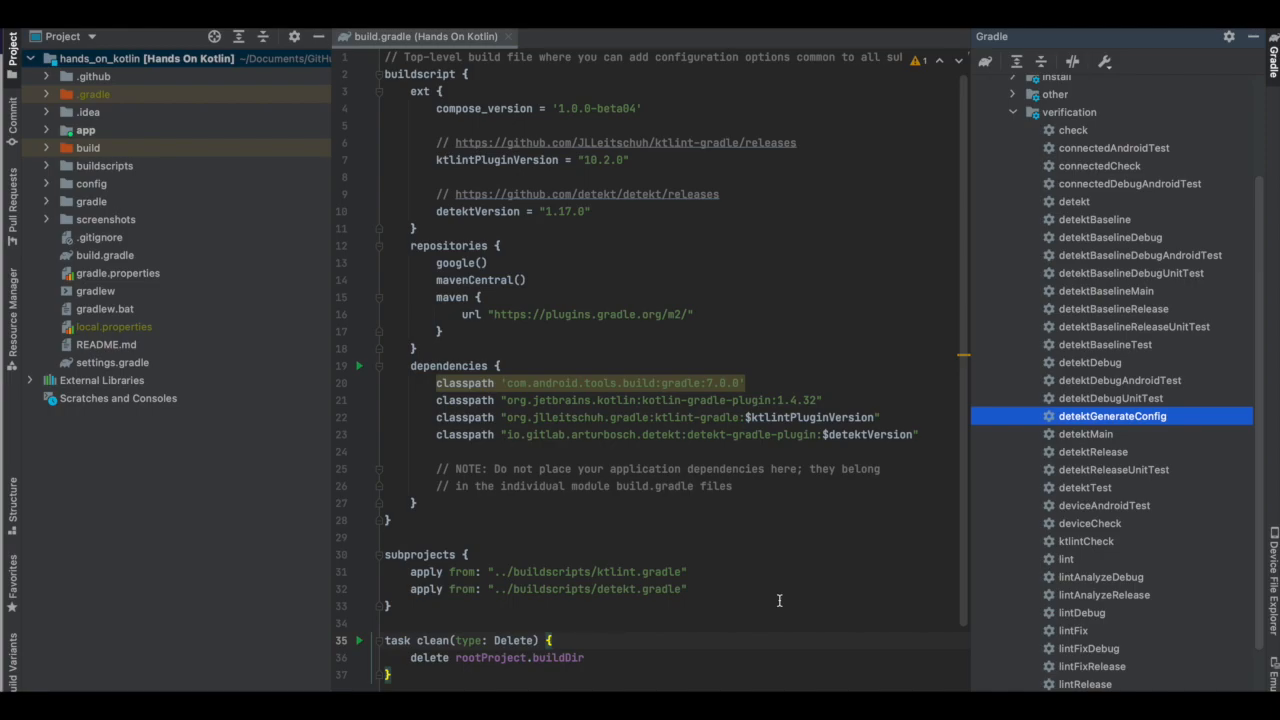
{"action": "mouse_move", "coordinate": [1112, 424]}
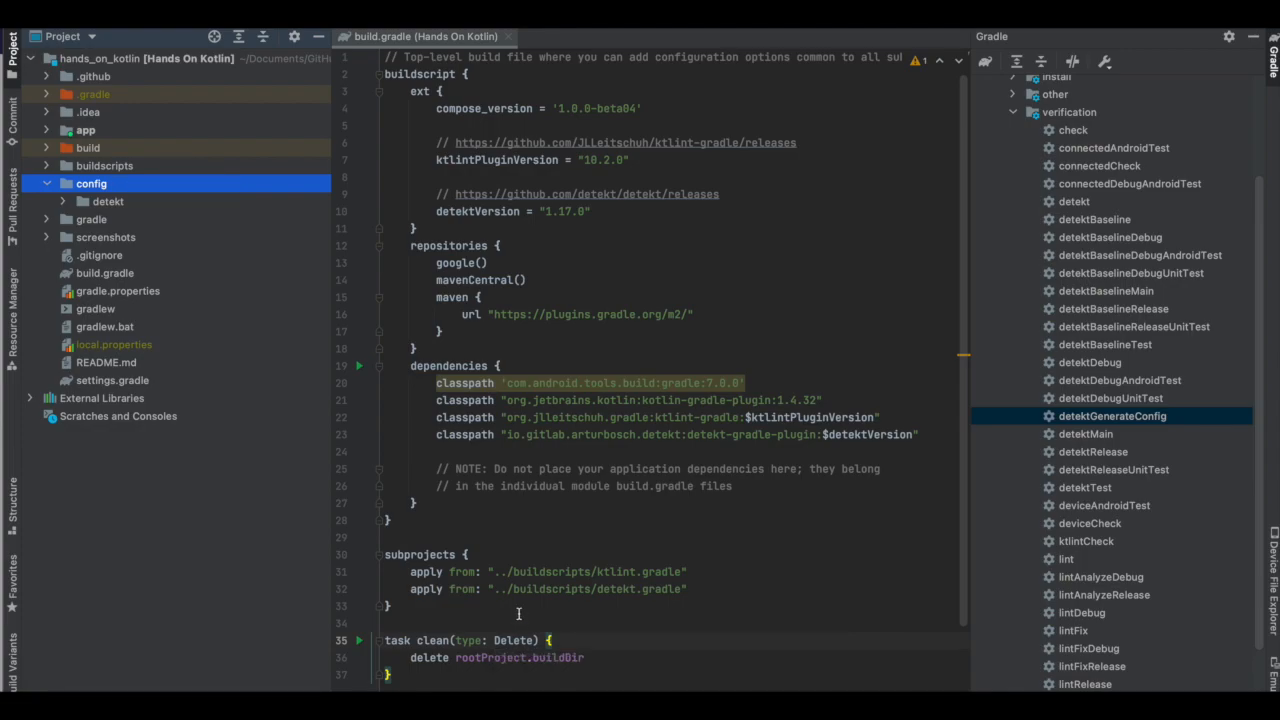
{"action": "left_click", "coordinate": [64, 200]}
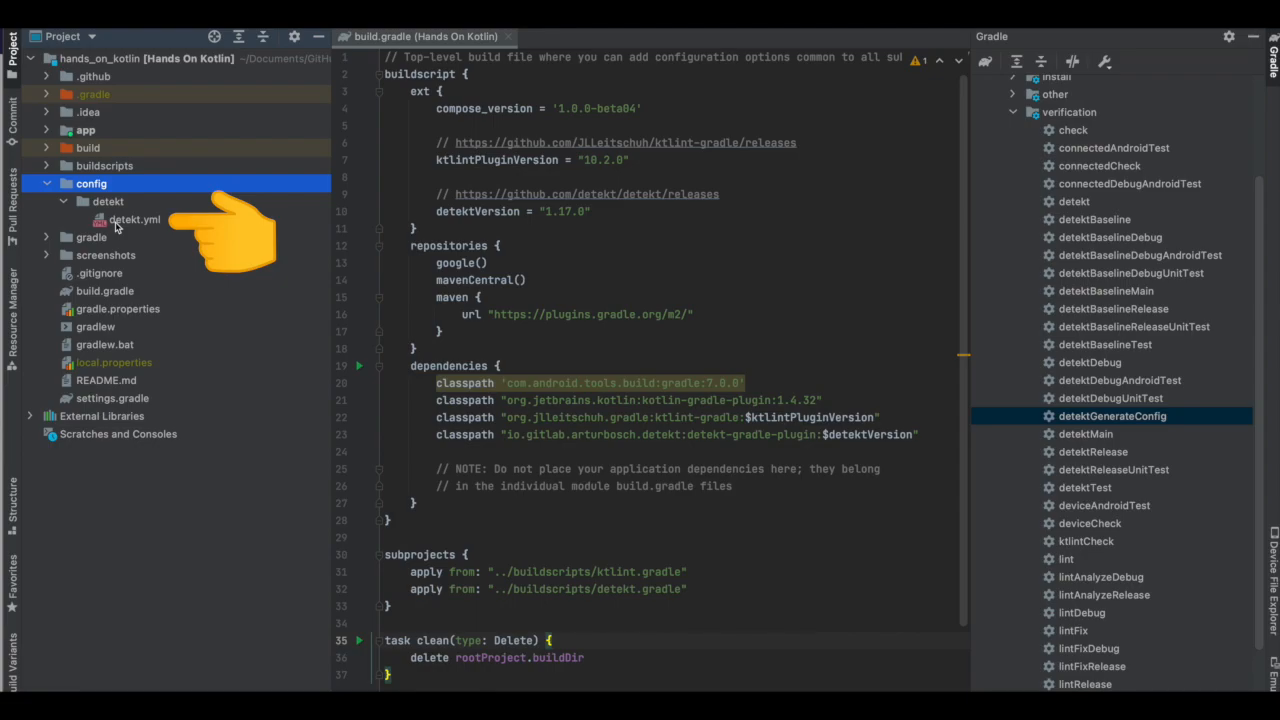
{"action": "double_click", "coordinate": [134, 218]}
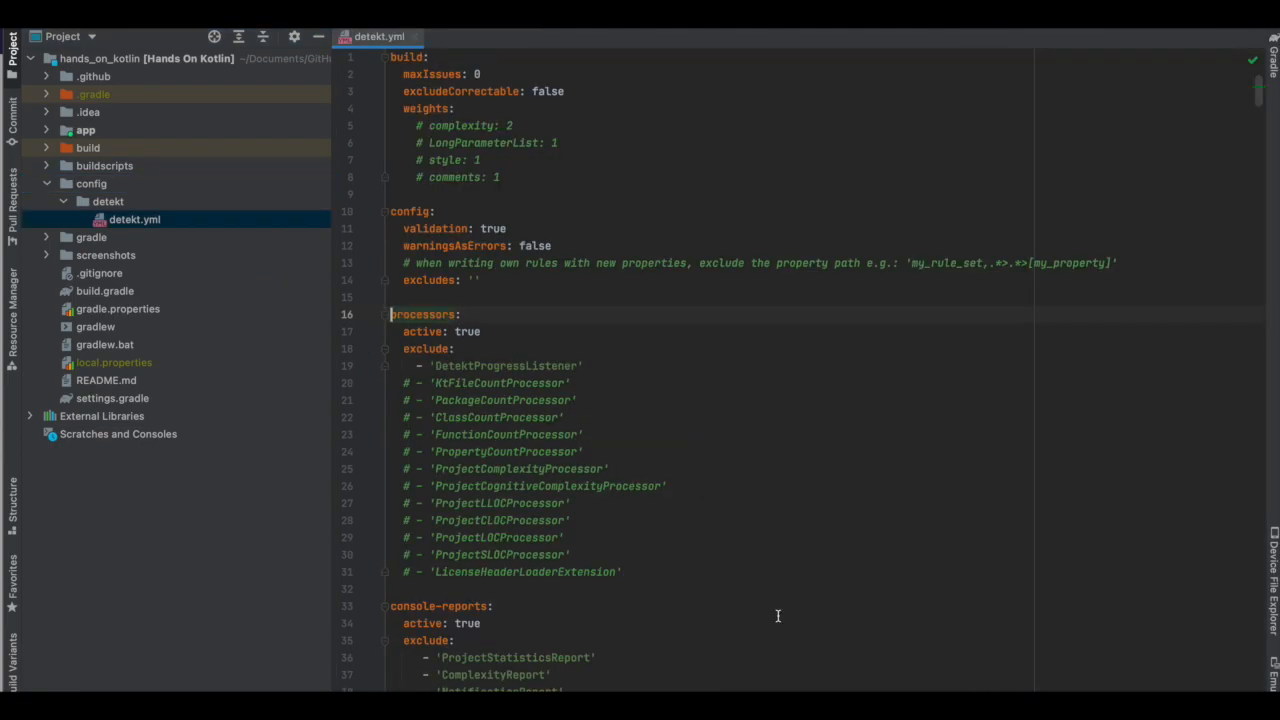
{"action": "scroll", "scroll_direction": "down", "scroll_amount": 3}
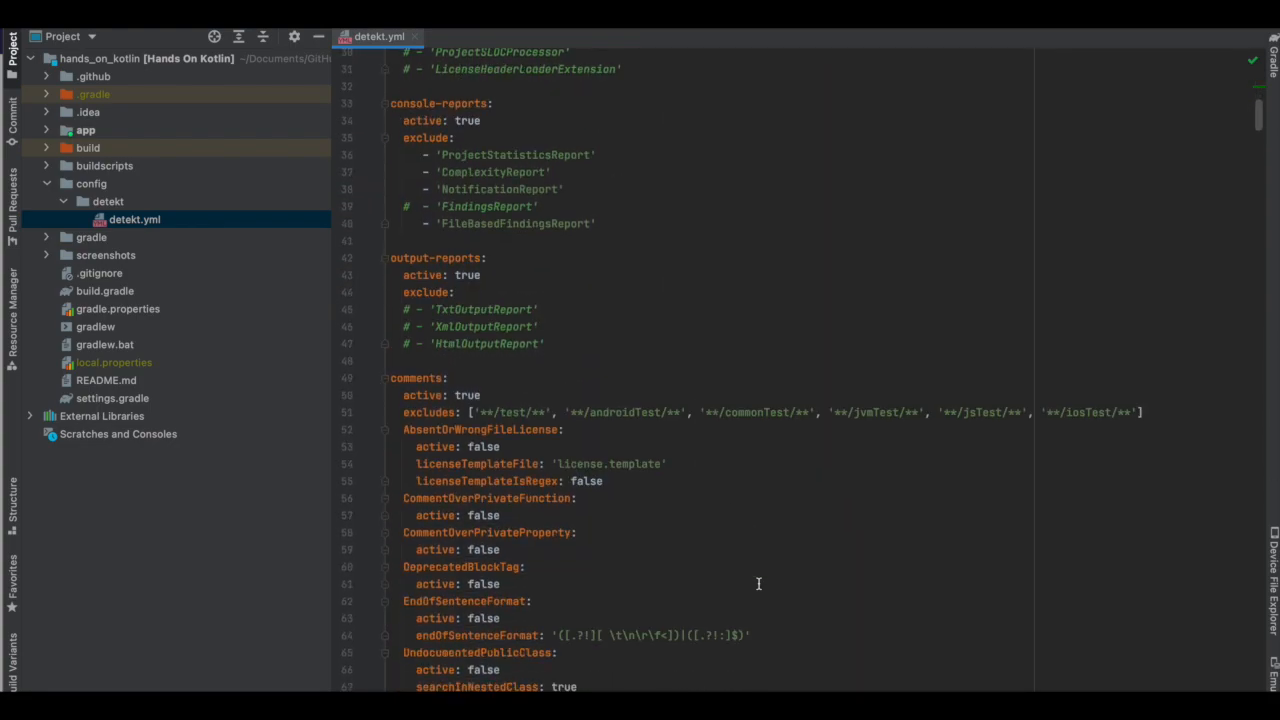
{"action": "scroll", "scroll_direction": "down", "scroll_amount": 3}
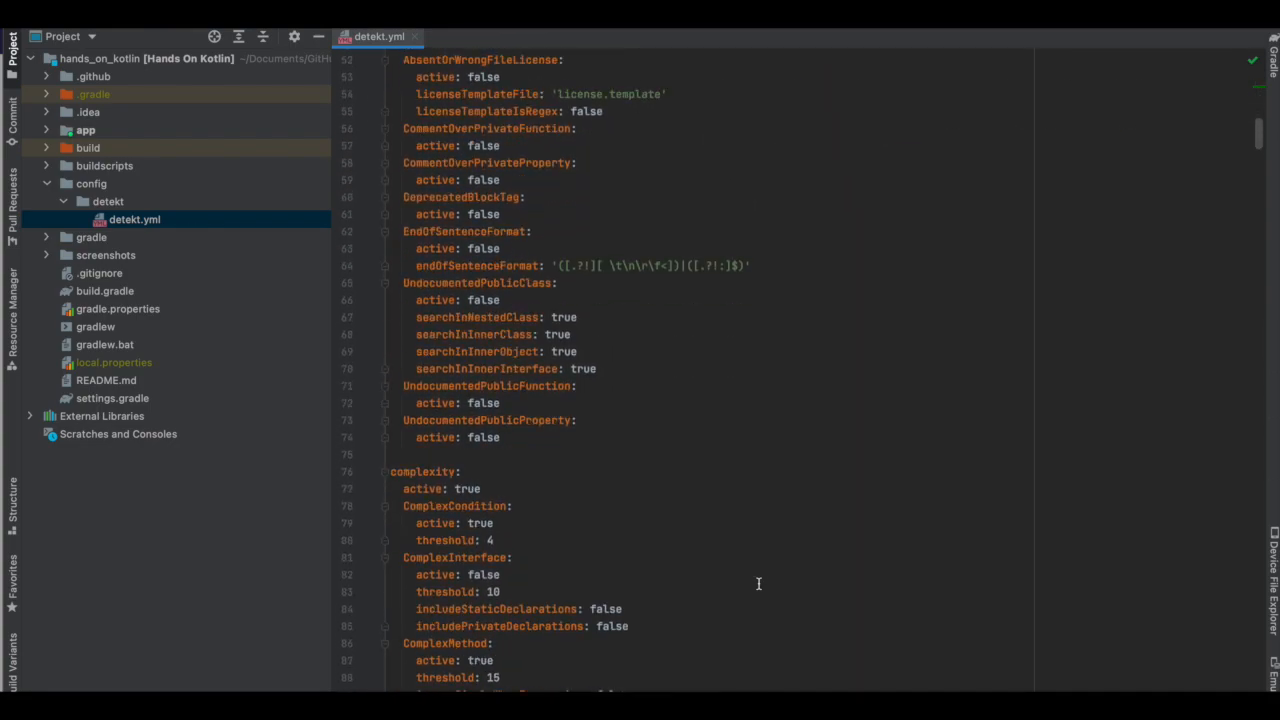
{"action": "scroll", "scroll_direction": "down", "scroll_amount": 3}
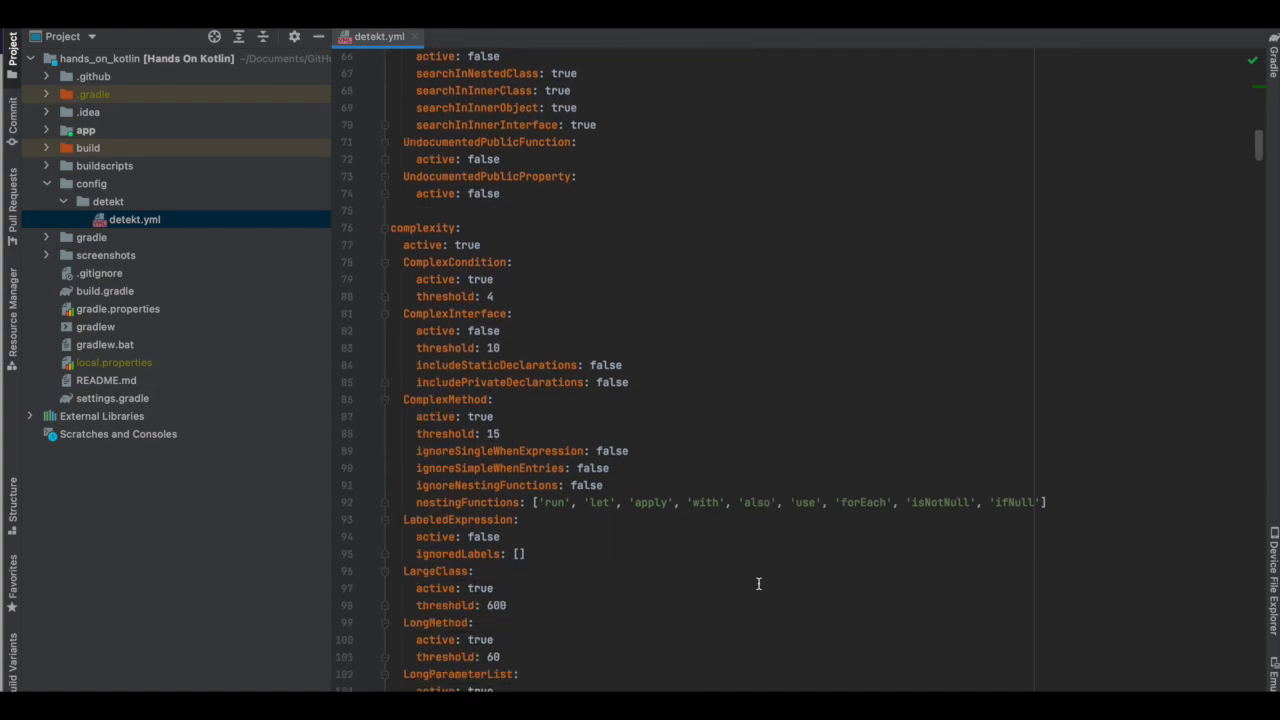
{"action": "scroll", "scroll_direction": "down", "scroll_amount": 3}
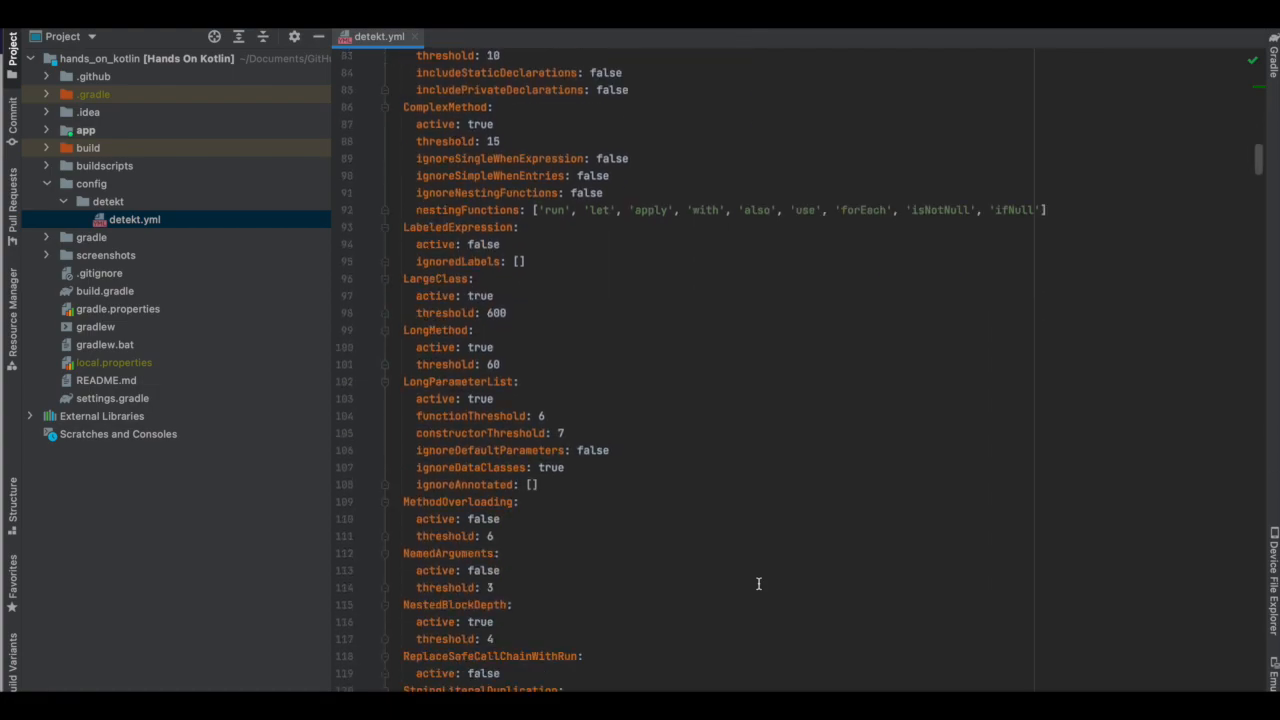
{"action": "scroll", "scroll_direction": "down", "scroll_amount": 3}
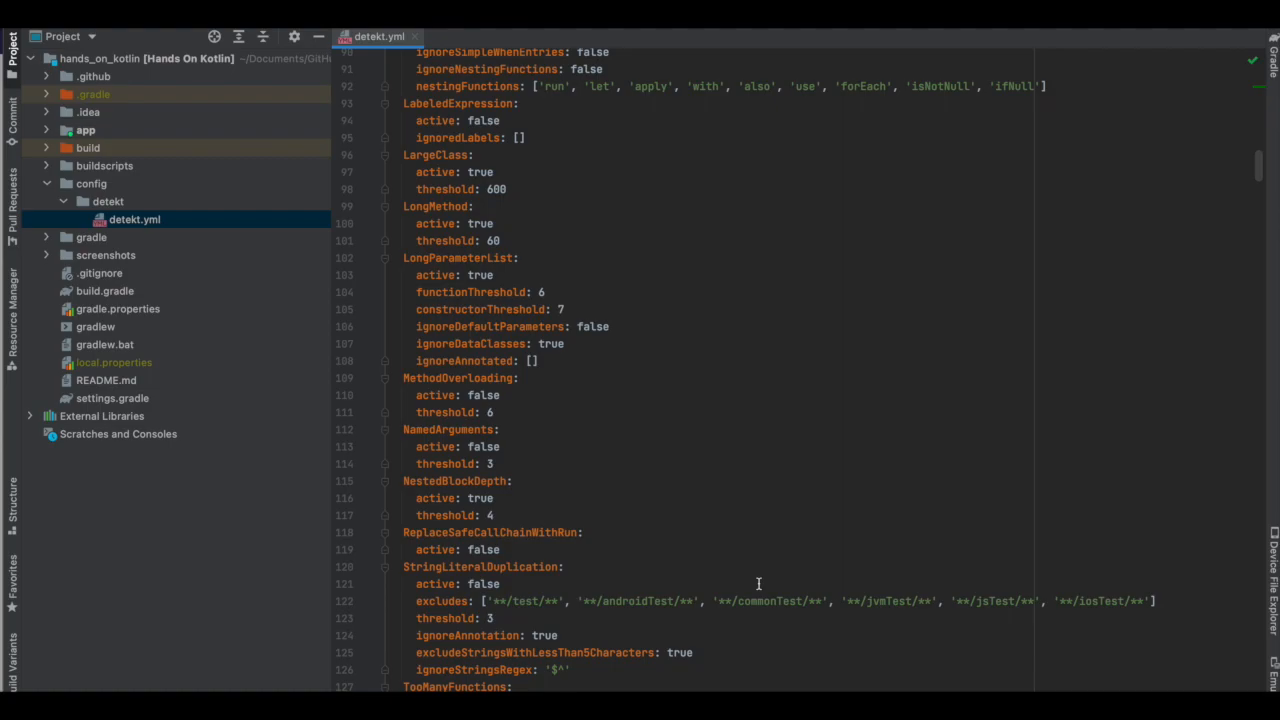
{"action": "scroll", "scroll_direction": "down", "scroll_amount": 3}
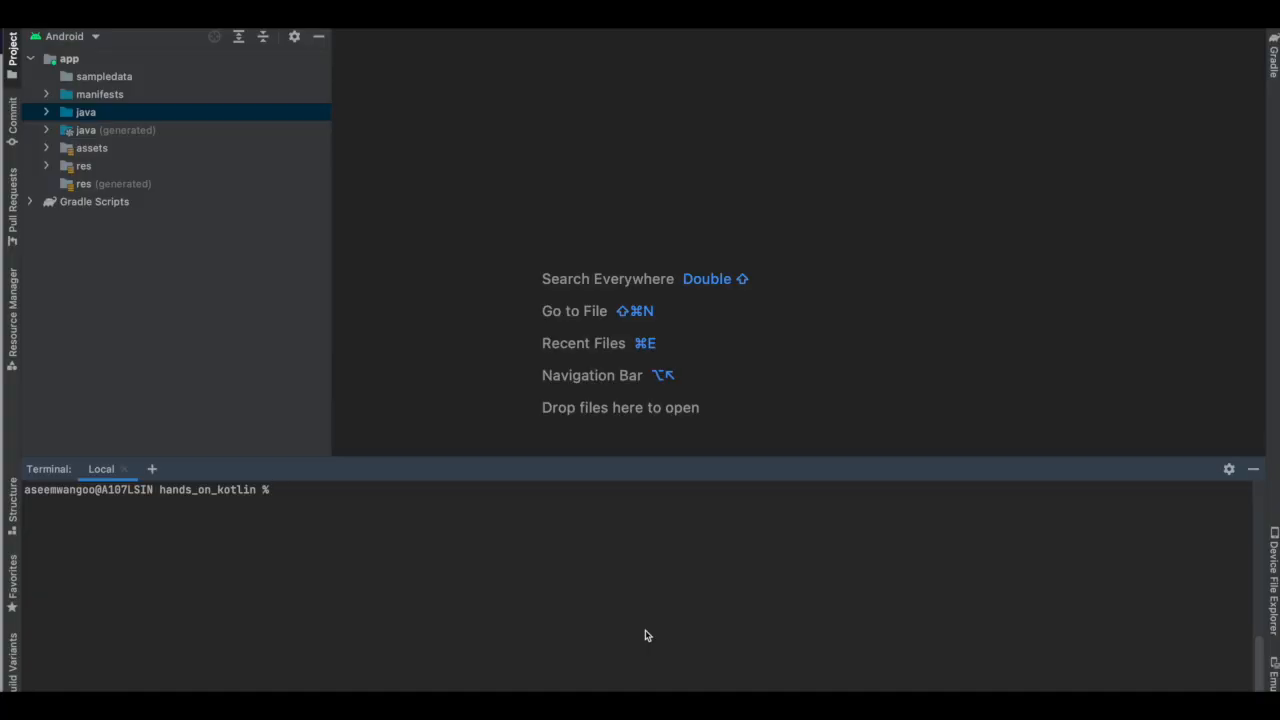
- Run ./gradlew detekt in the terminal, reporting four MagicNumber issues in Color.kt
{"action": "type", "text": "./gradlew detekt"}
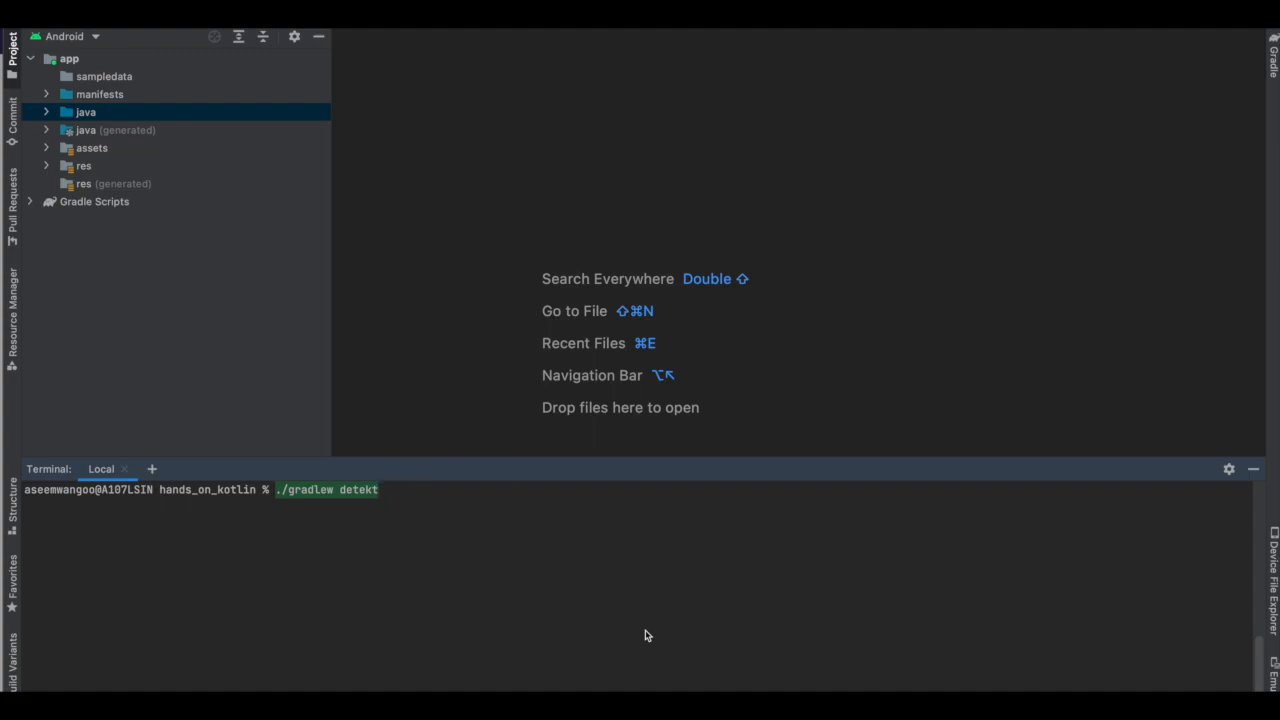
{"action": "key", "text": "Return"}
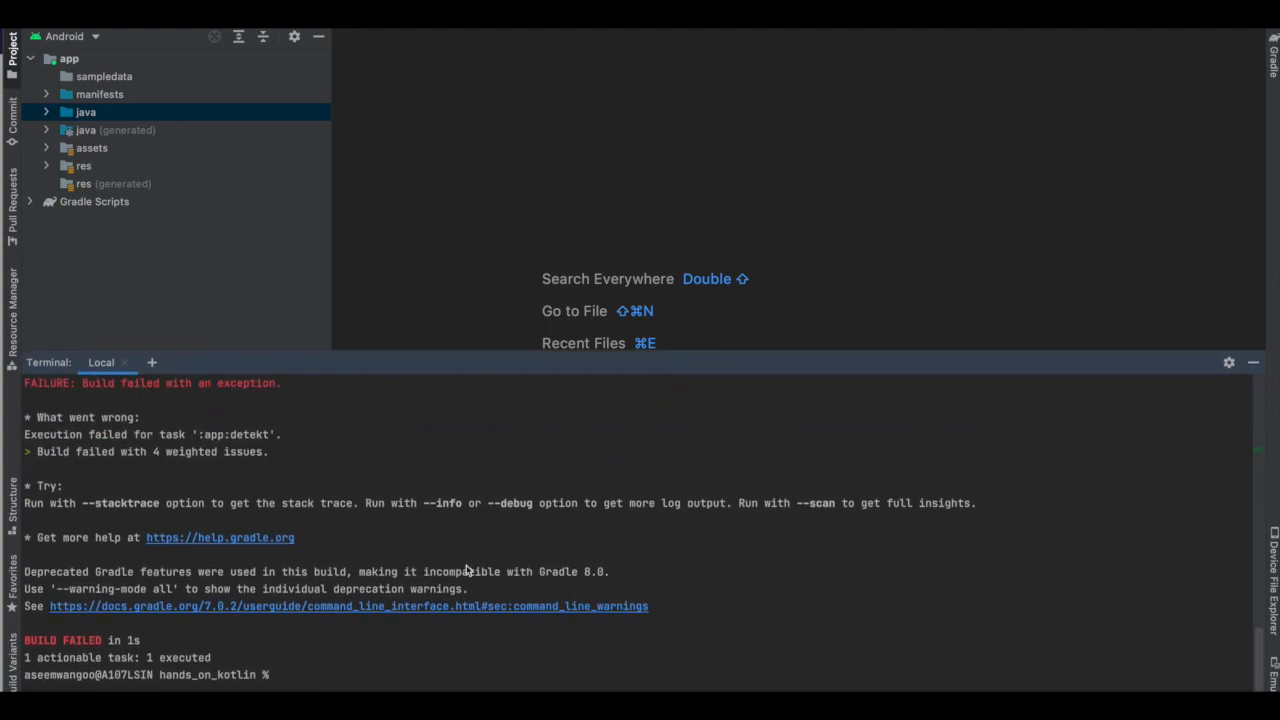
{"action": "mouse_move", "coordinate": [280, 556]}
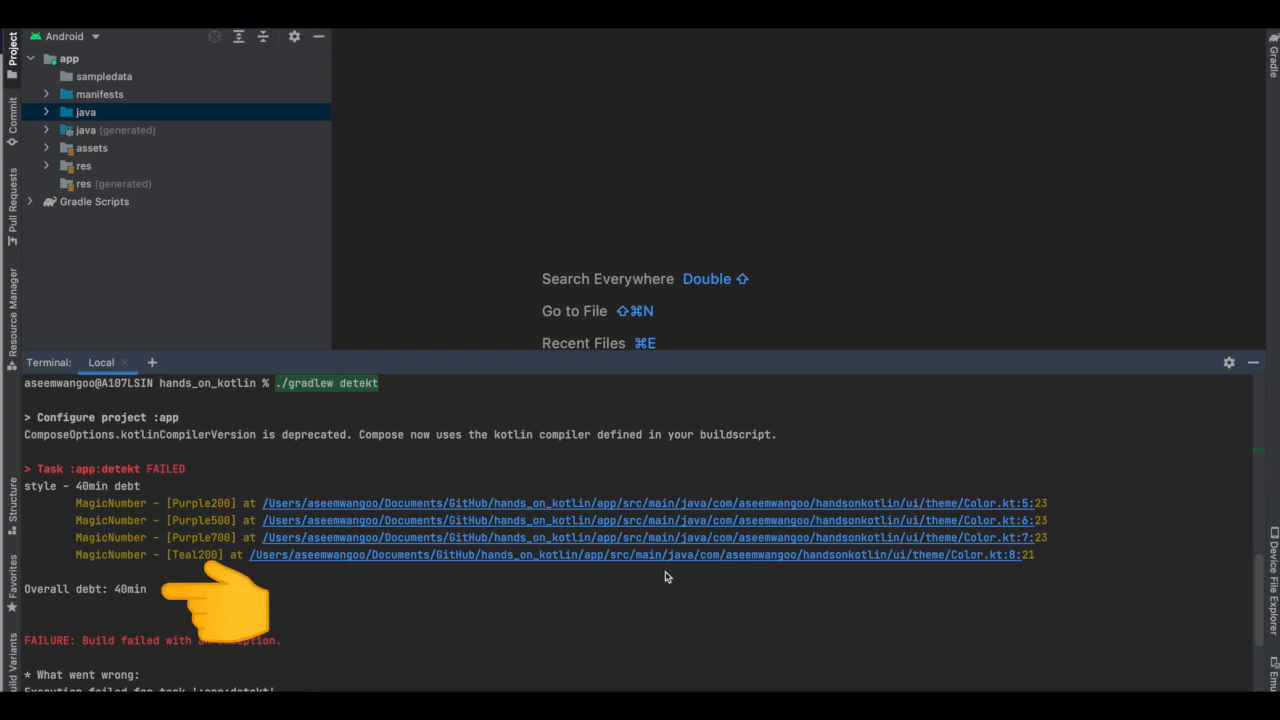
{"action": "mouse_move", "coordinate": [538, 624]}
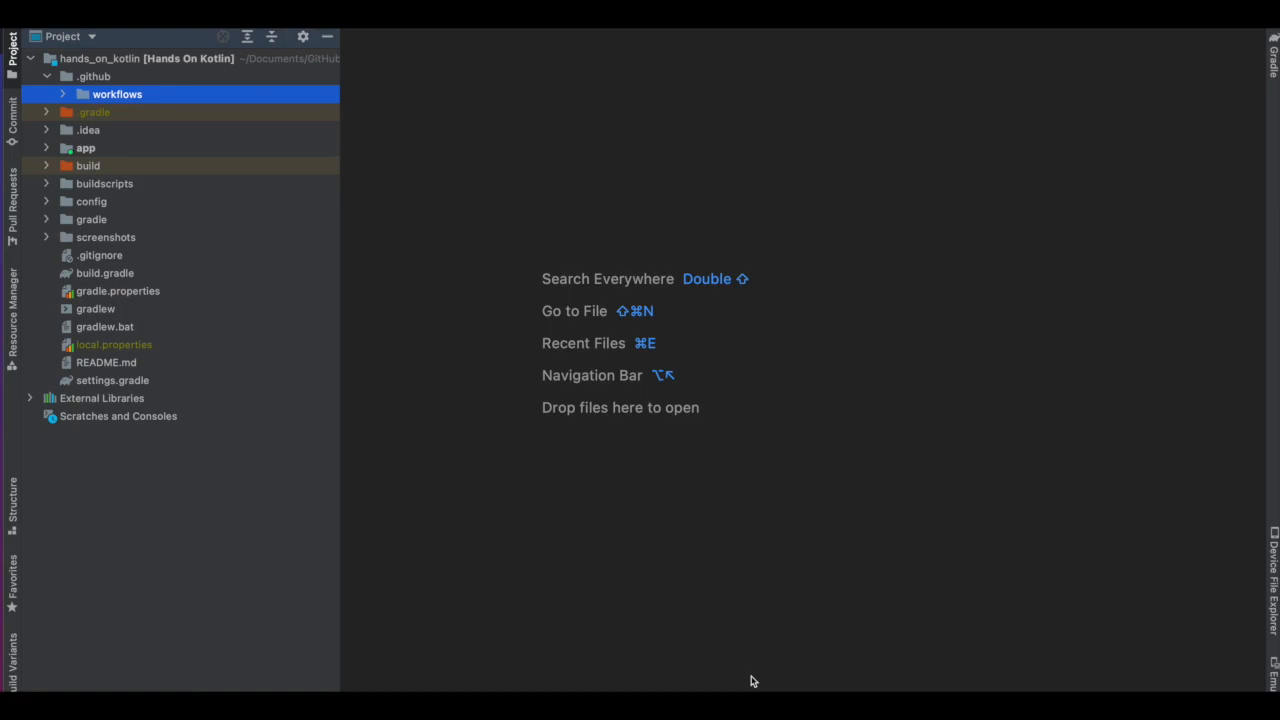
{"action": "mouse_move", "coordinate": [752, 666]}
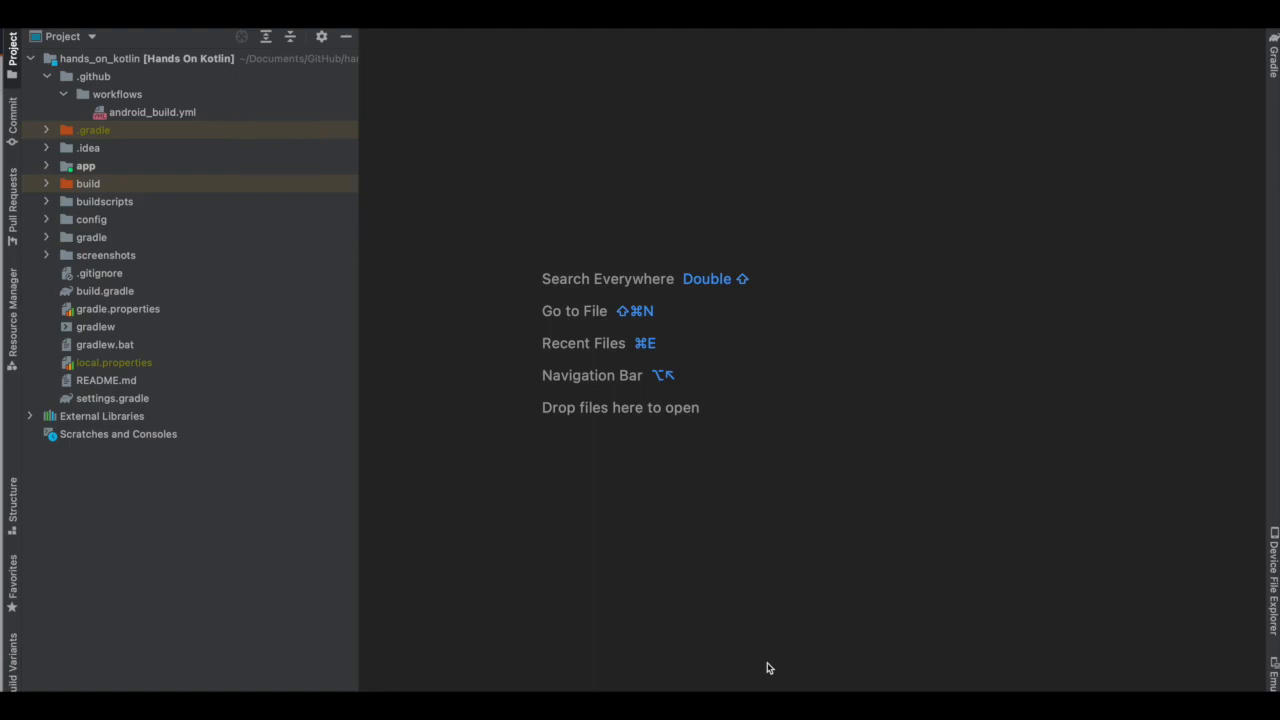
- View android_build.yml with its Checkout, JDK, build, test and ktlintCheck detekt steps
{"action": "double_click", "coordinate": [152, 112]}
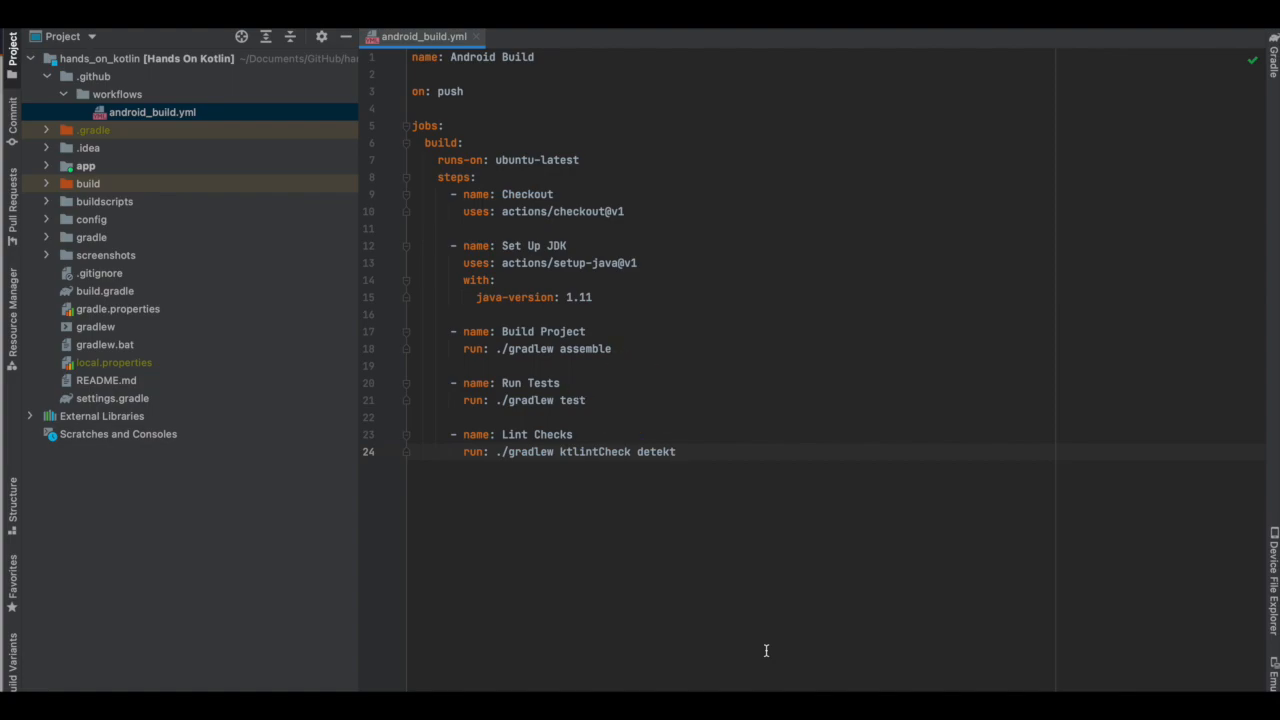
{"action": "mouse_move", "coordinate": [740, 680]}
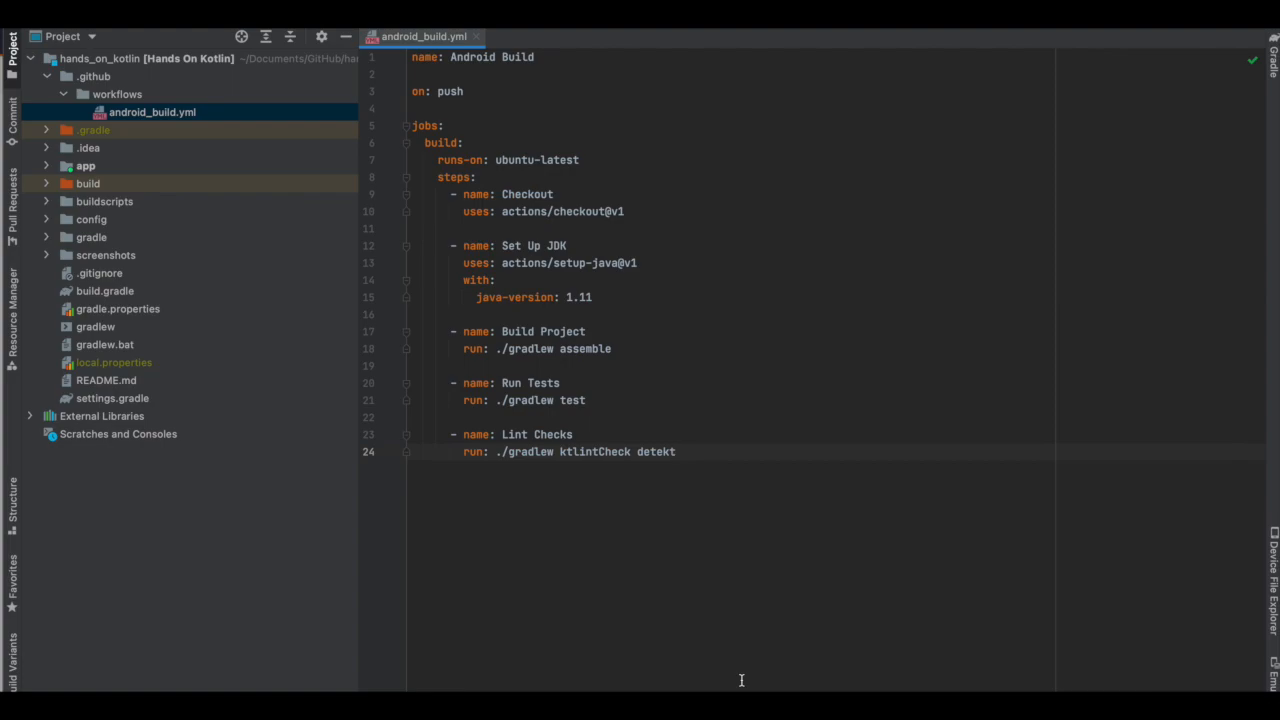
{"action": "left_click", "coordinate": [1272, 56]}
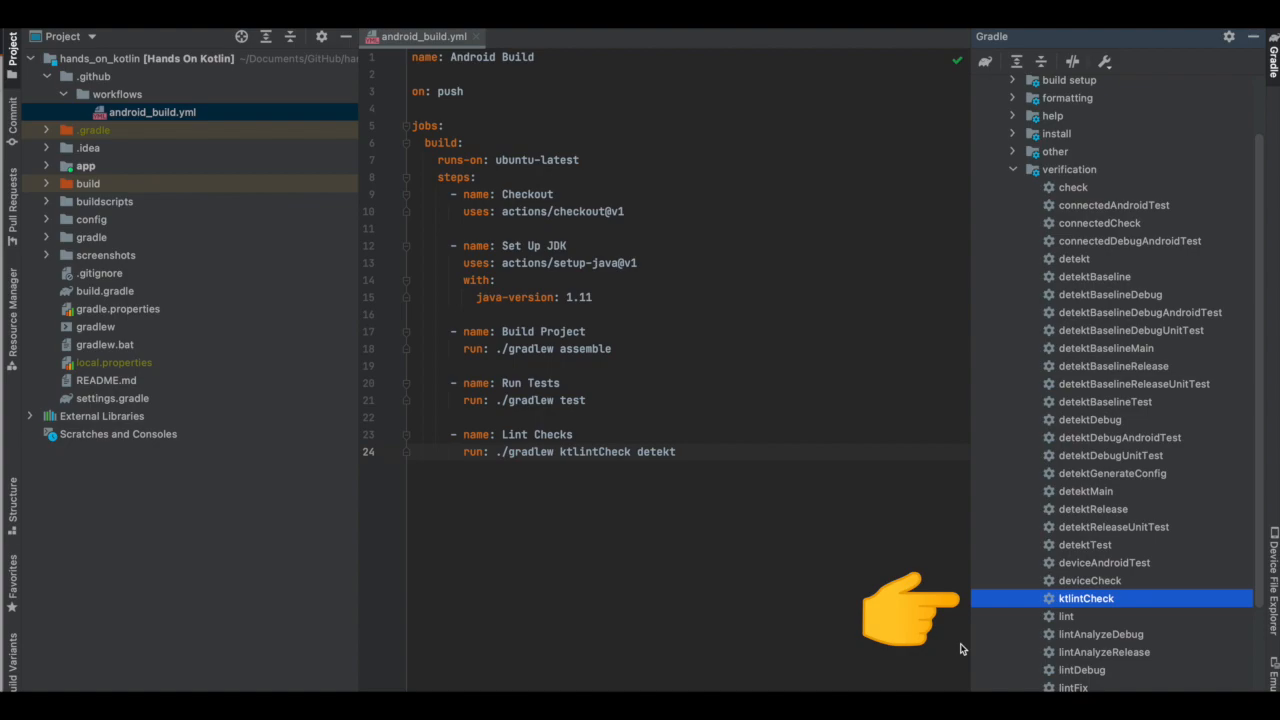
- Locate ktlintCheck under the Gradle verification tasks
{"action": "left_click", "coordinate": [1072, 258]}
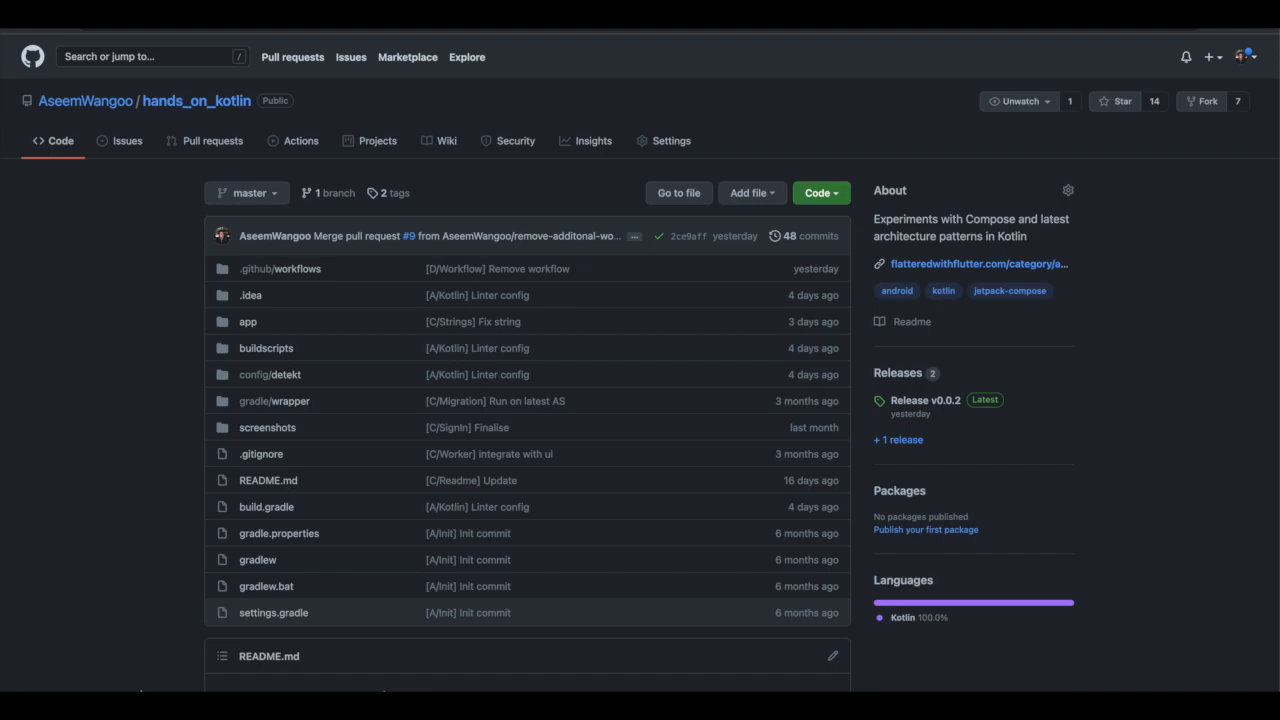
- Review the latest Android Build run's Lint Checks log, then the master protection rule requiring build
{"action": "left_click", "coordinate": [300, 140]}
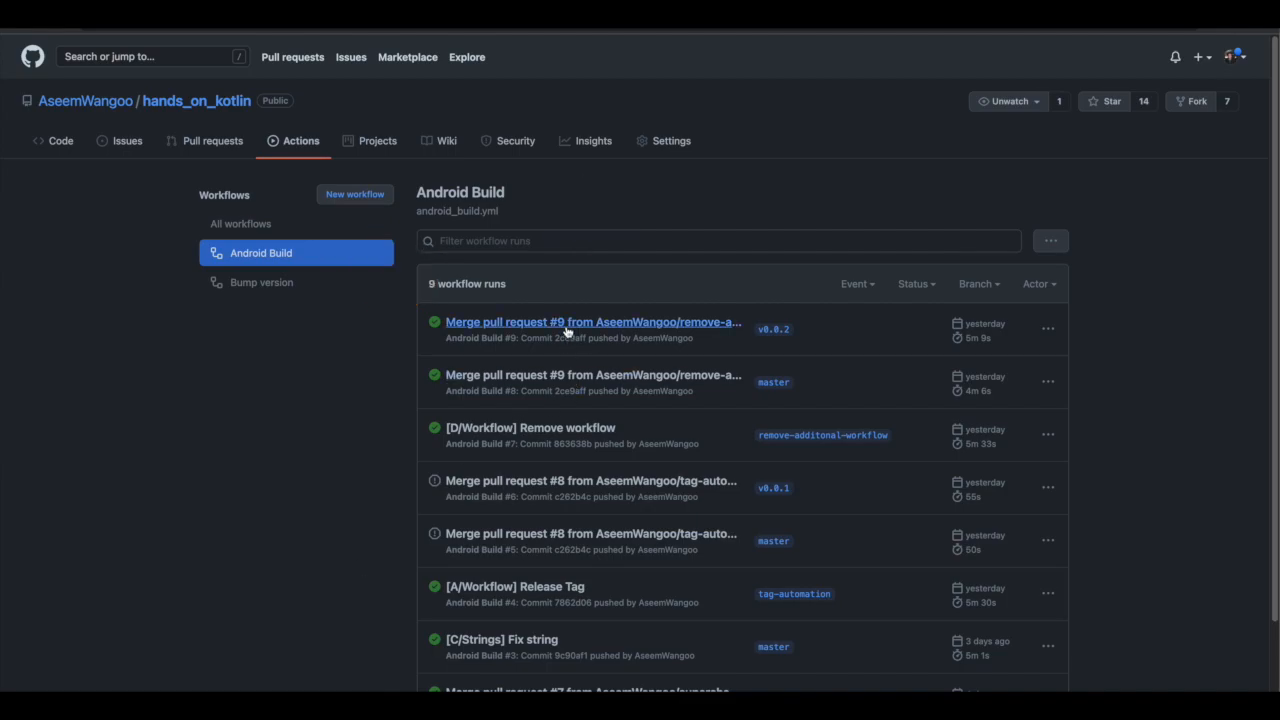
{"action": "left_click", "coordinate": [592, 322]}
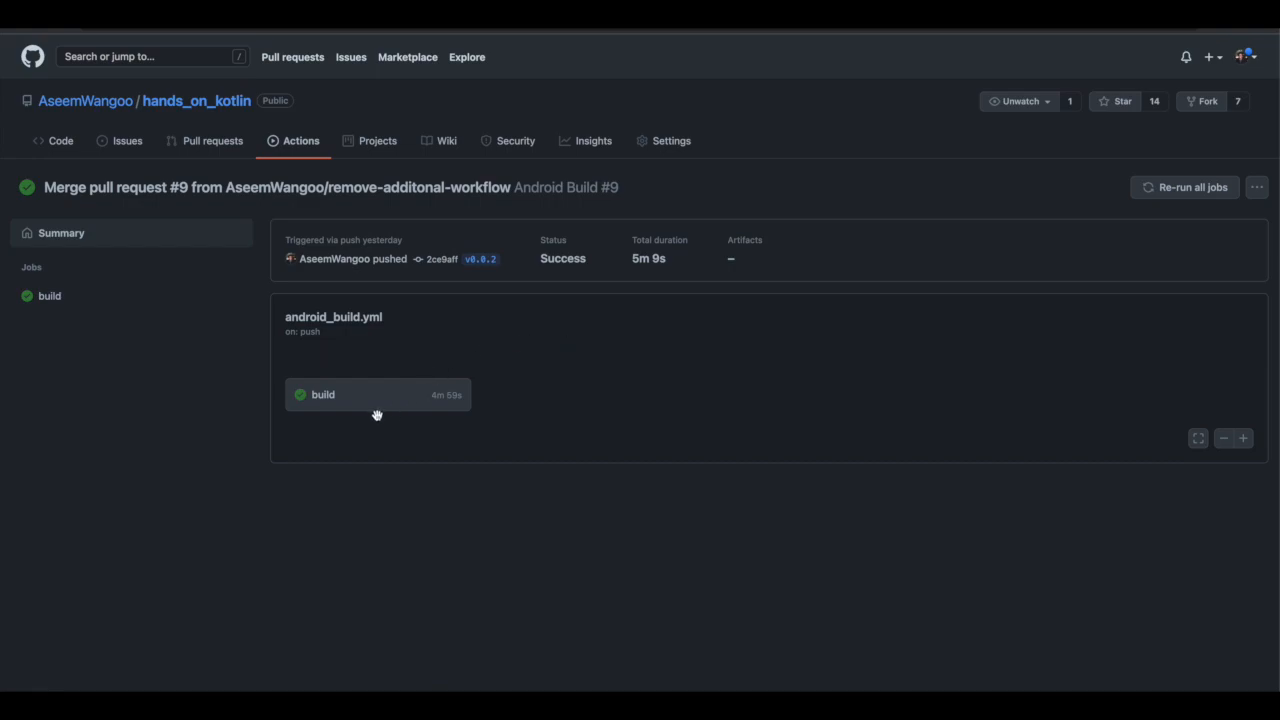
{"action": "left_click", "coordinate": [322, 394]}
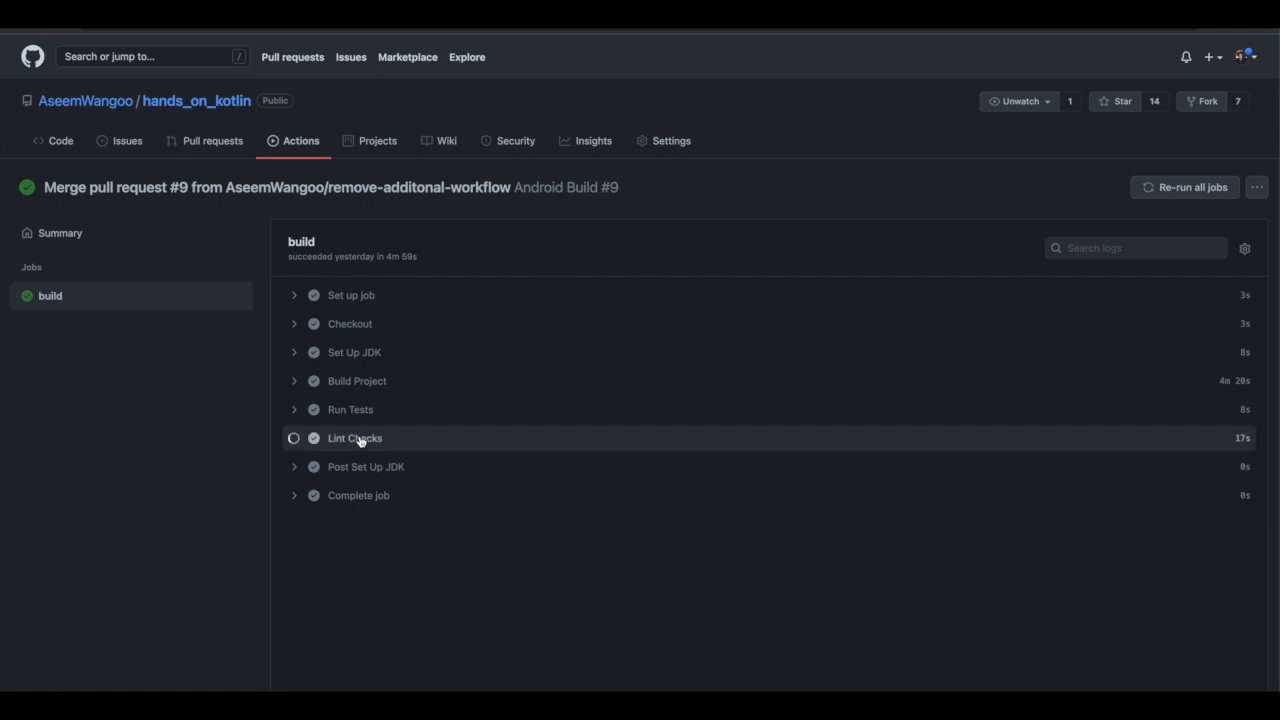
{"action": "left_click", "coordinate": [354, 438]}
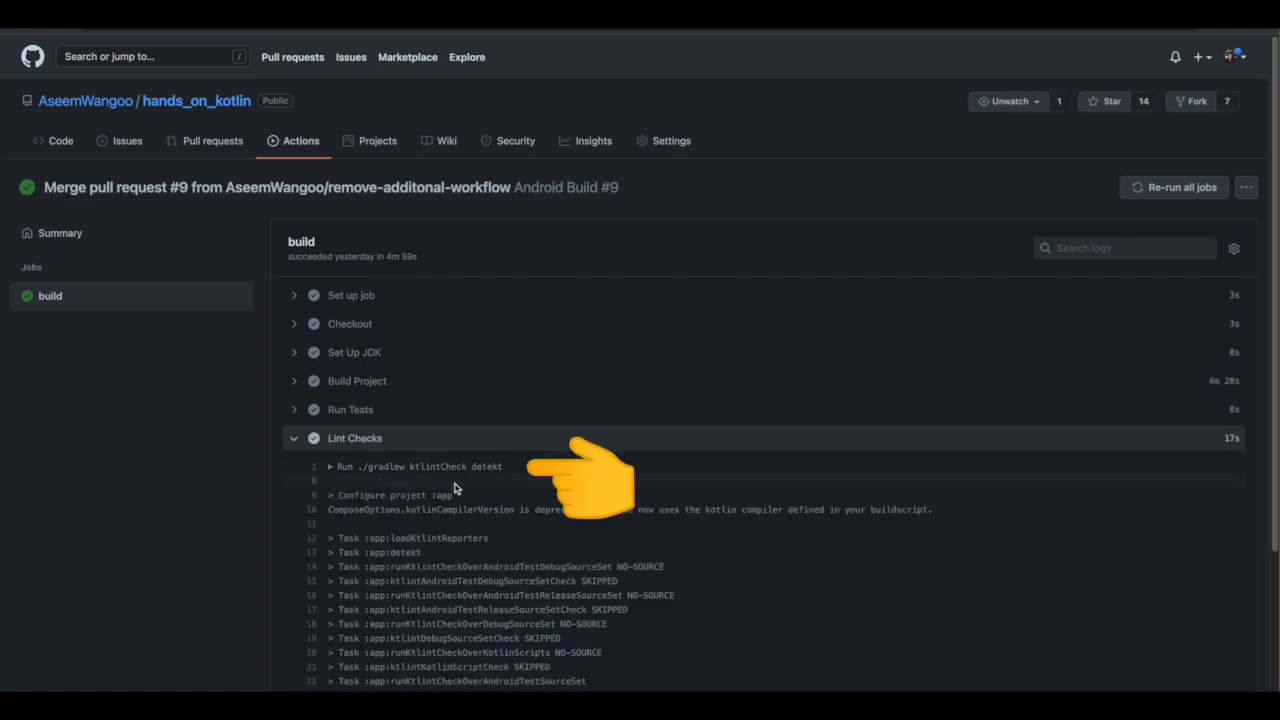
{"action": "left_click", "coordinate": [672, 140]}
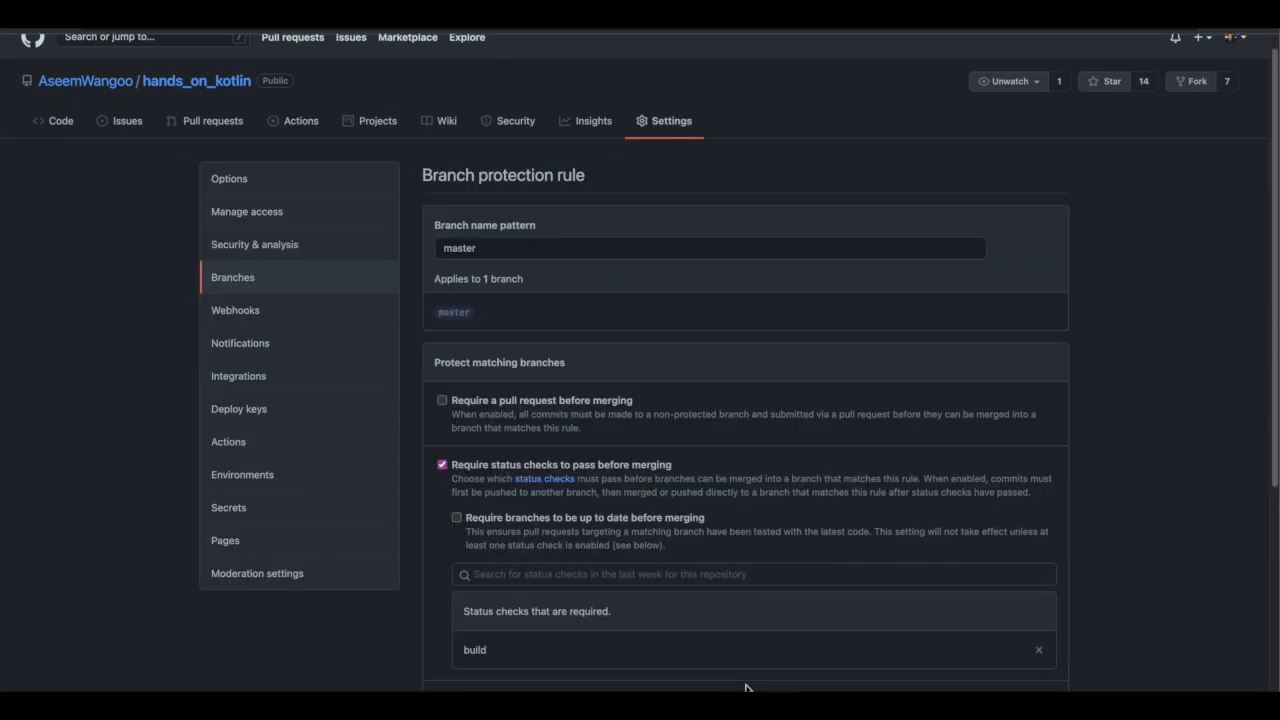